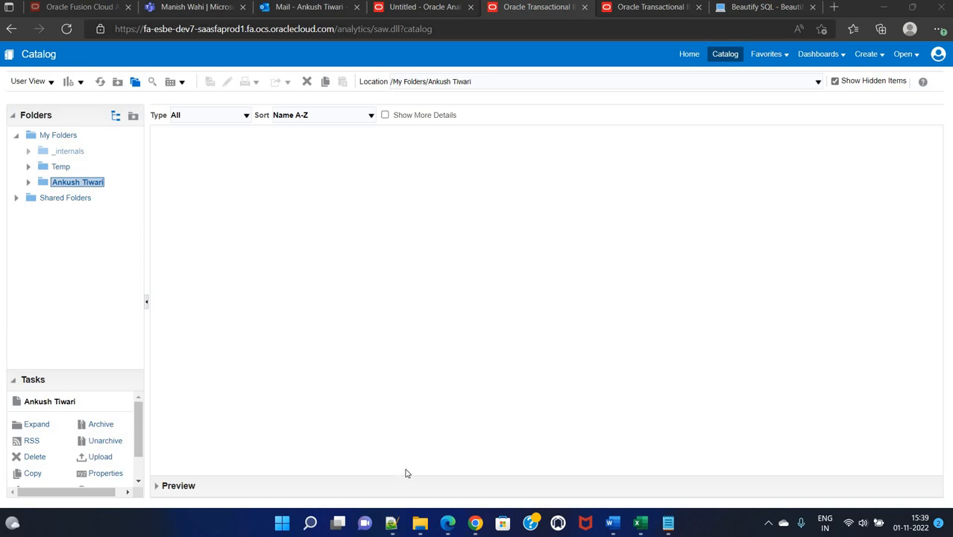
{"action": "mouse_move", "coordinate": [613, 379]}
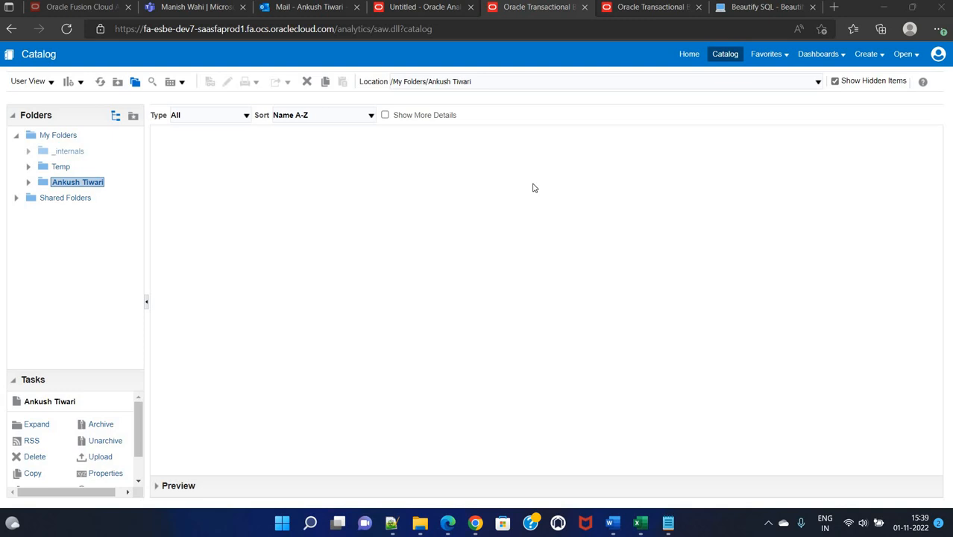
{"action": "mouse_move", "coordinate": [450, 171]}
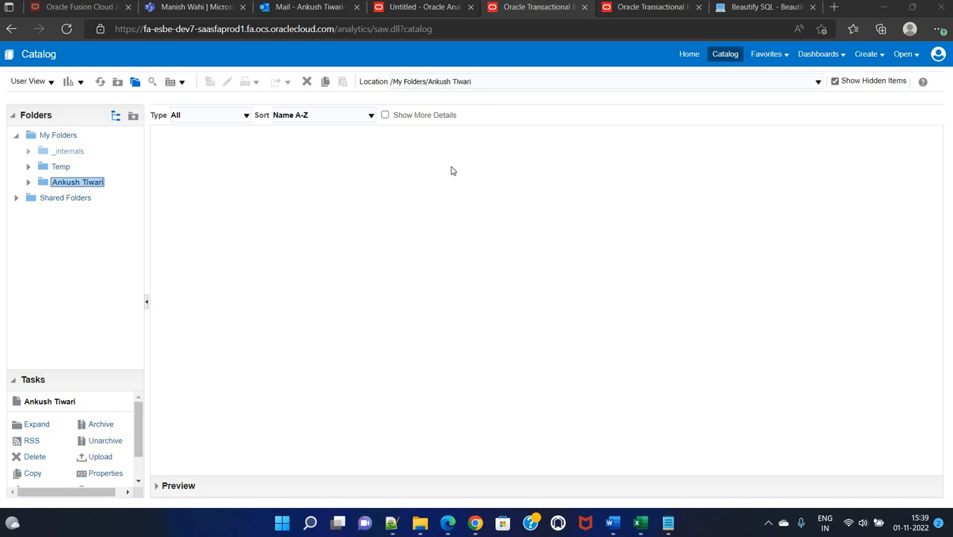
{"action": "mouse_move", "coordinate": [506, 161]}
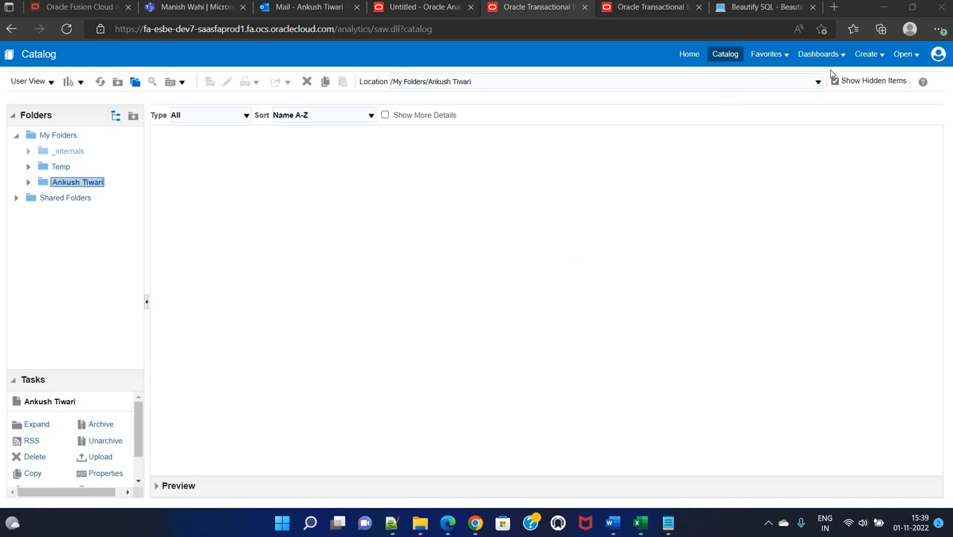
Step: Create a new OTBI analysis on the Inventory - Inventory Balance Real Time subject area
{"action": "left_click", "coordinate": [865, 53]}
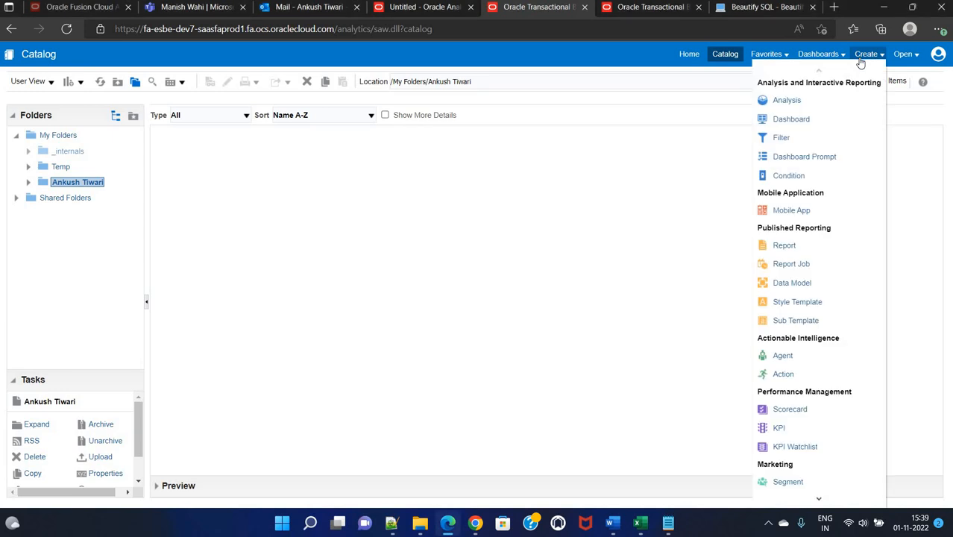
{"action": "mouse_move", "coordinate": [787, 100]}
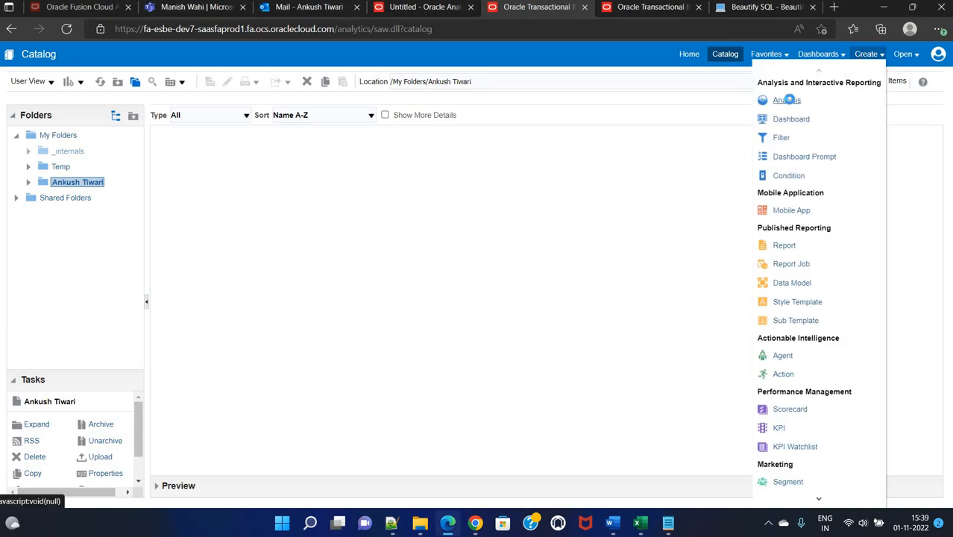
{"action": "left_click", "coordinate": [786, 100]}
{"action": "type", "text": "INVENTORY"}
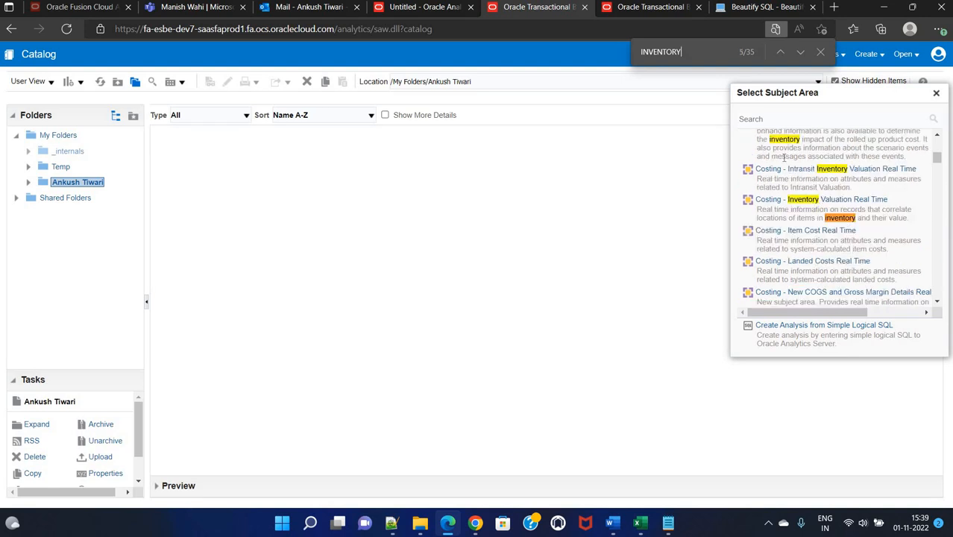
{"action": "left_click", "coordinate": [799, 52]}
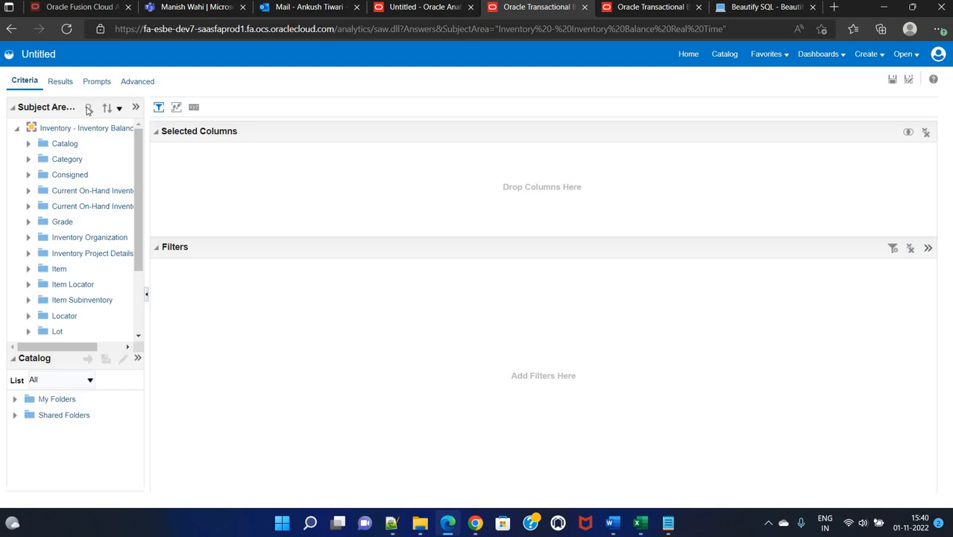
Step: Search the subject area and add Item Number, Item Description, Item Status and Item Class columns
{"action": "left_click", "coordinate": [89, 107]}
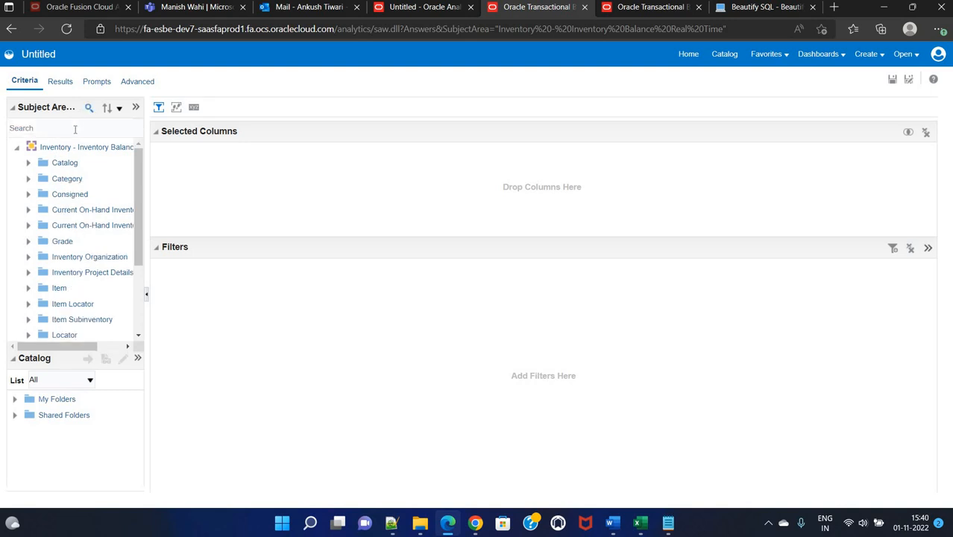
{"action": "left_click", "coordinate": [74, 127]}
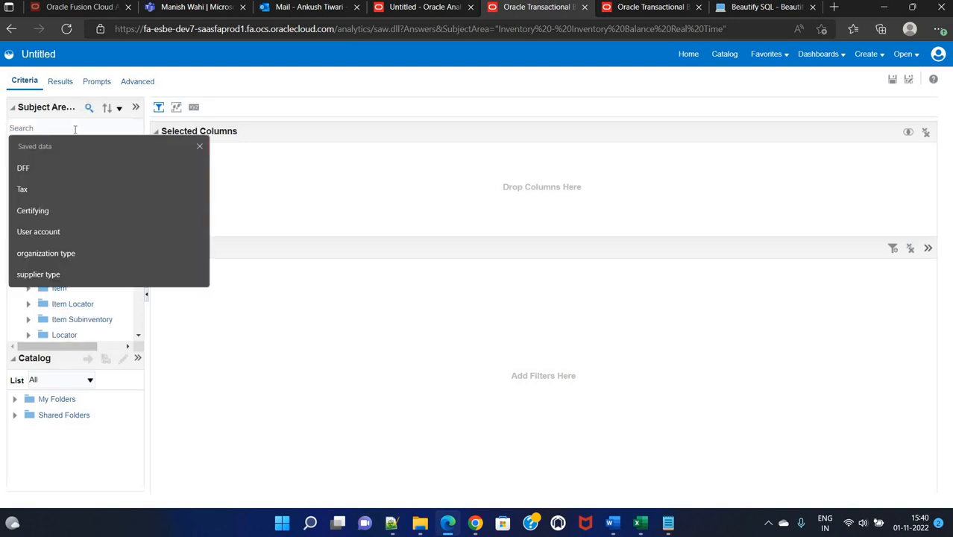
{"action": "type", "text": "Item number"}
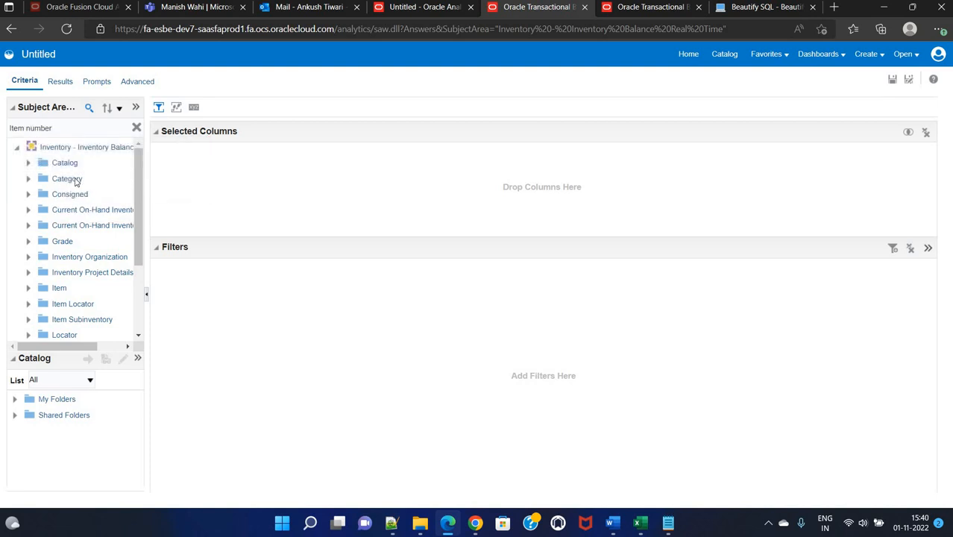
{"action": "left_click", "coordinate": [64, 162]}
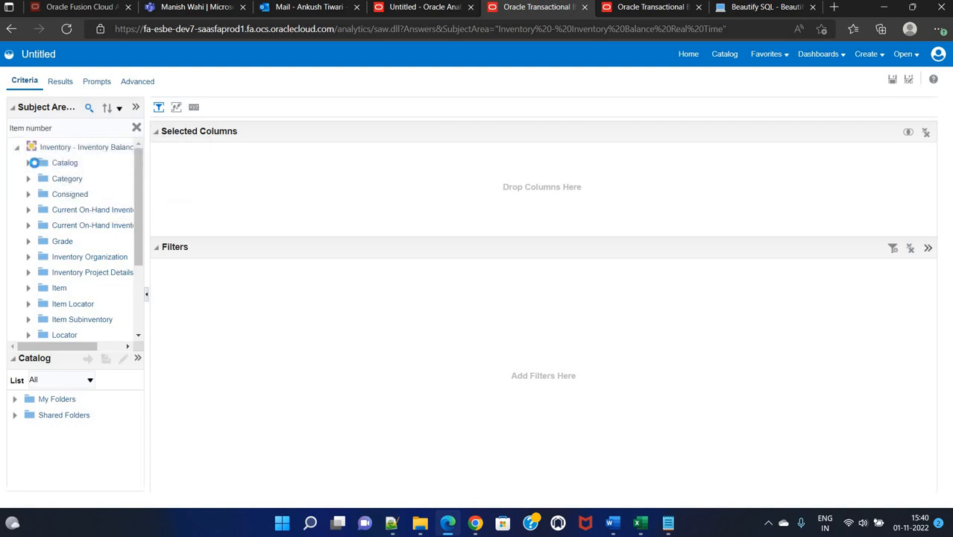
{"action": "left_click", "coordinate": [88, 107]}
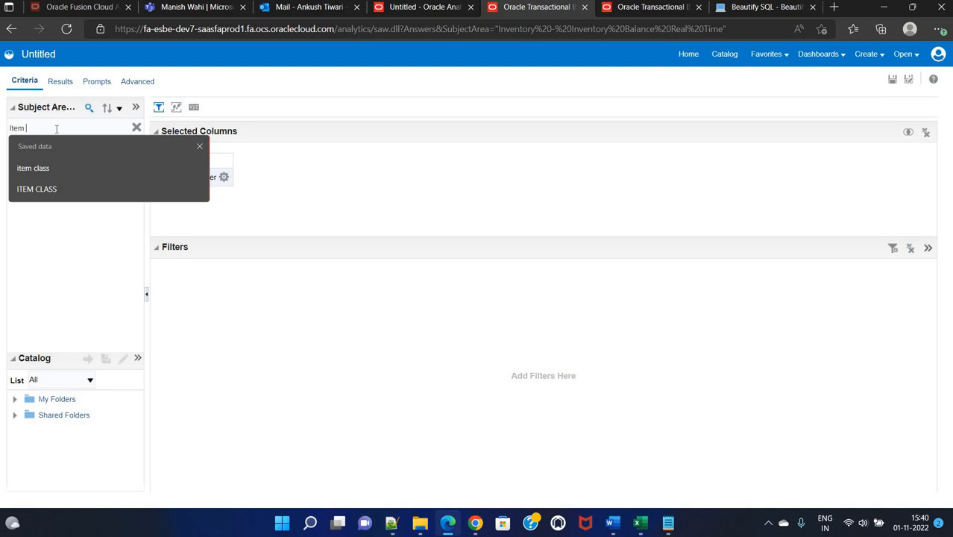
{"action": "type", "text": "desc"}
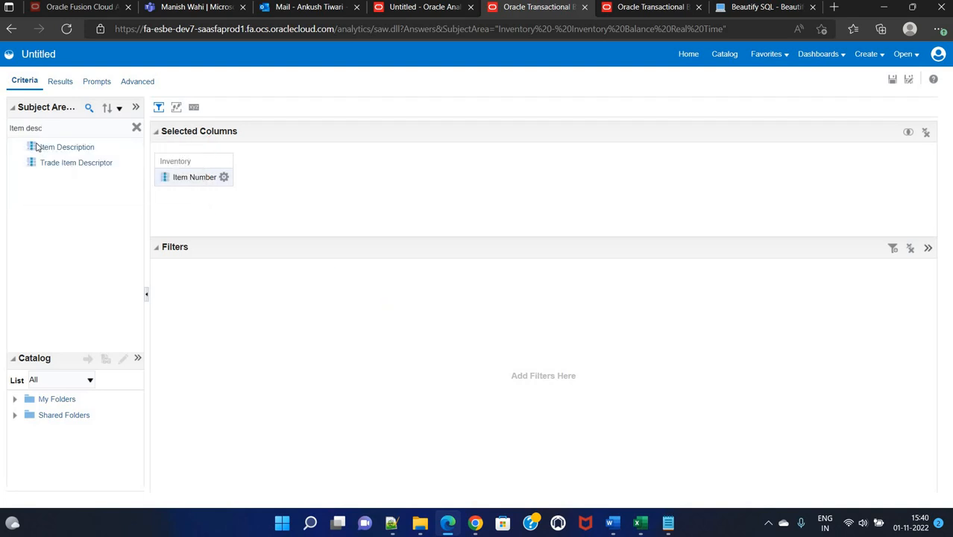
{"action": "double_click", "coordinate": [66, 147]}
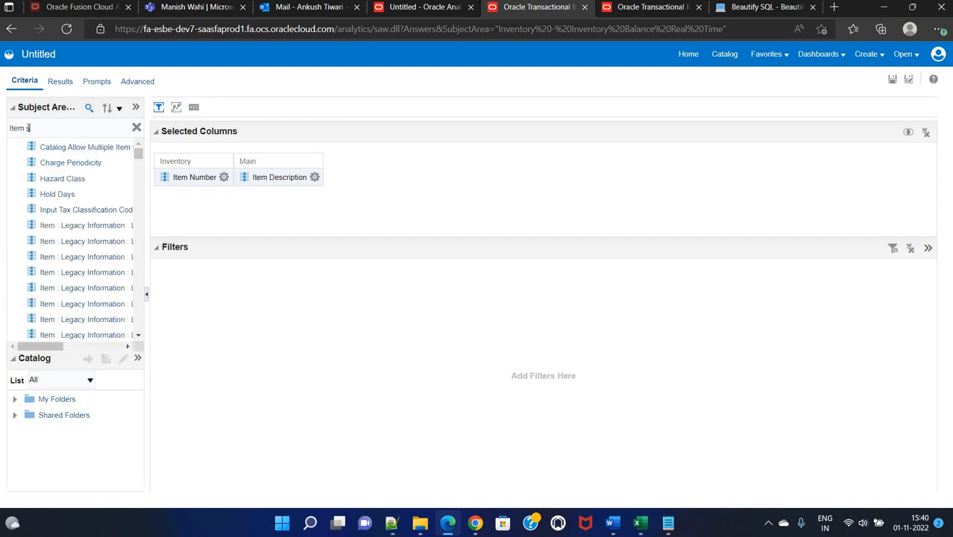
{"action": "type", "text": "status"}
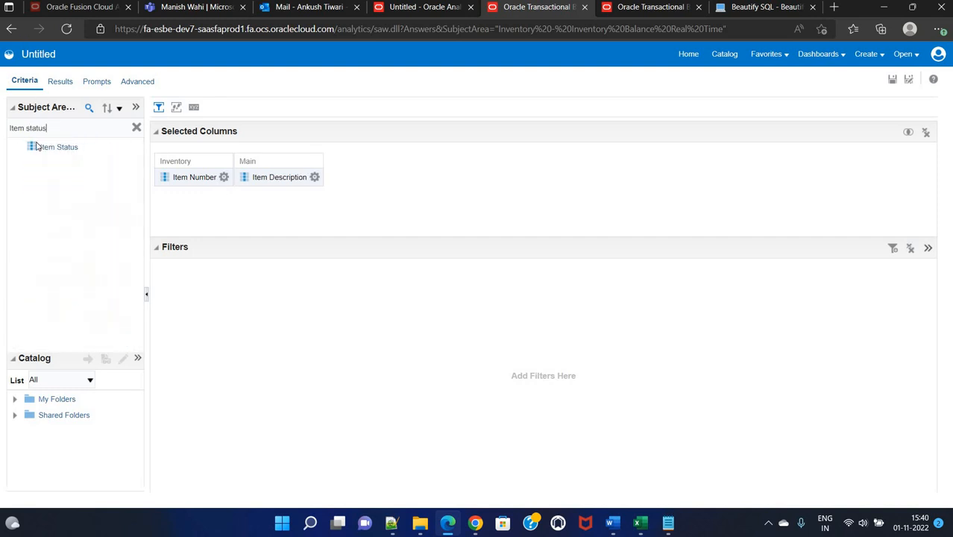
{"action": "double_click", "coordinate": [58, 147]}
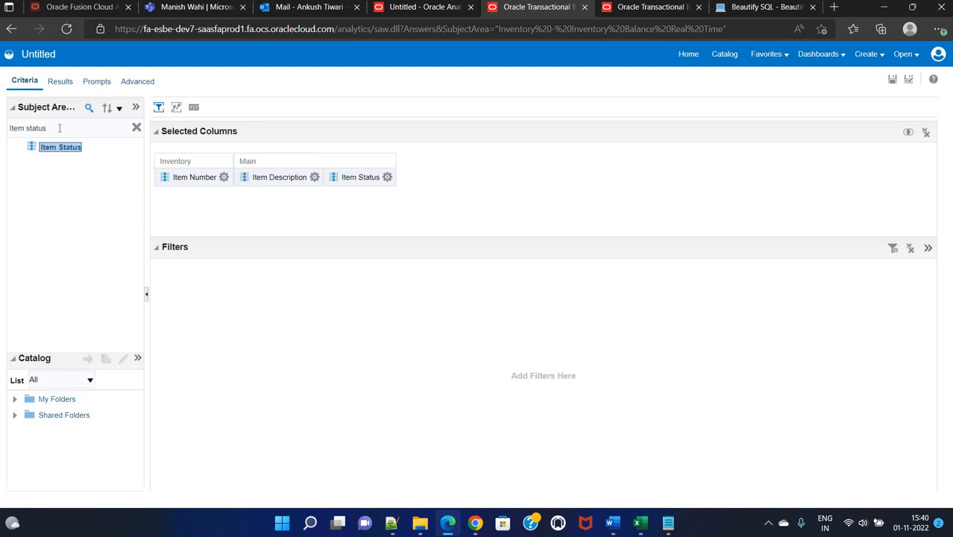
{"action": "type", "text": "Item class"}
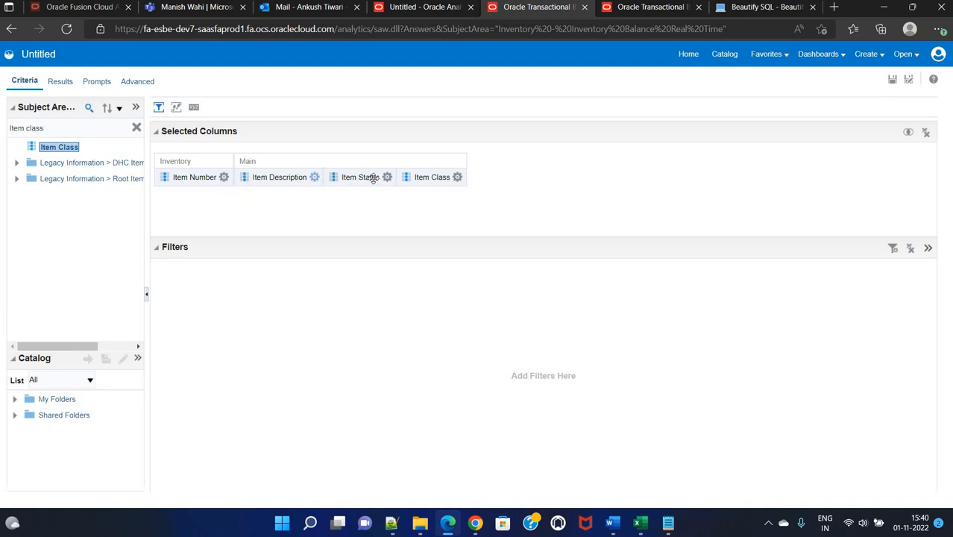
{"action": "left_click", "coordinate": [387, 176]}
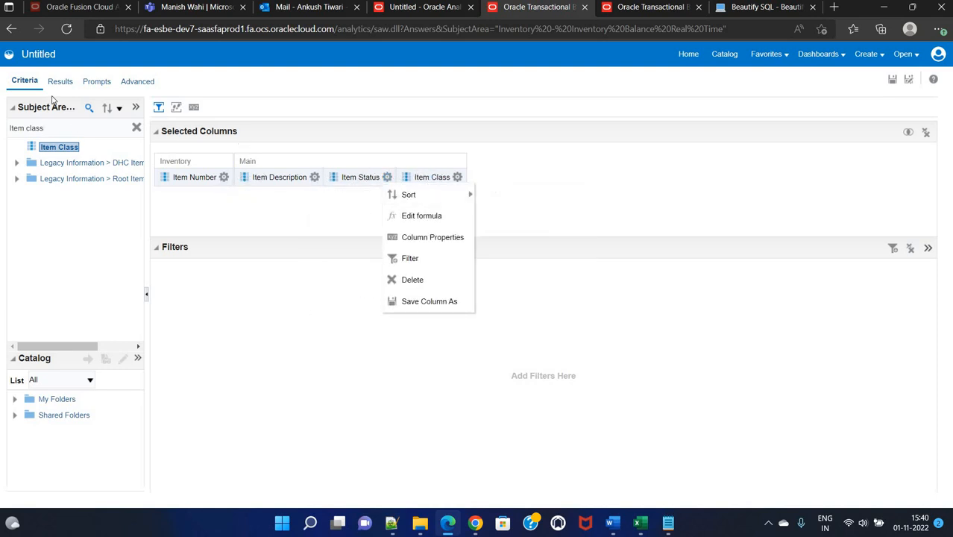
Step: View the results table, select item number 100,000,008,412,509, and switch to Notepad++
{"action": "left_click", "coordinate": [59, 81]}
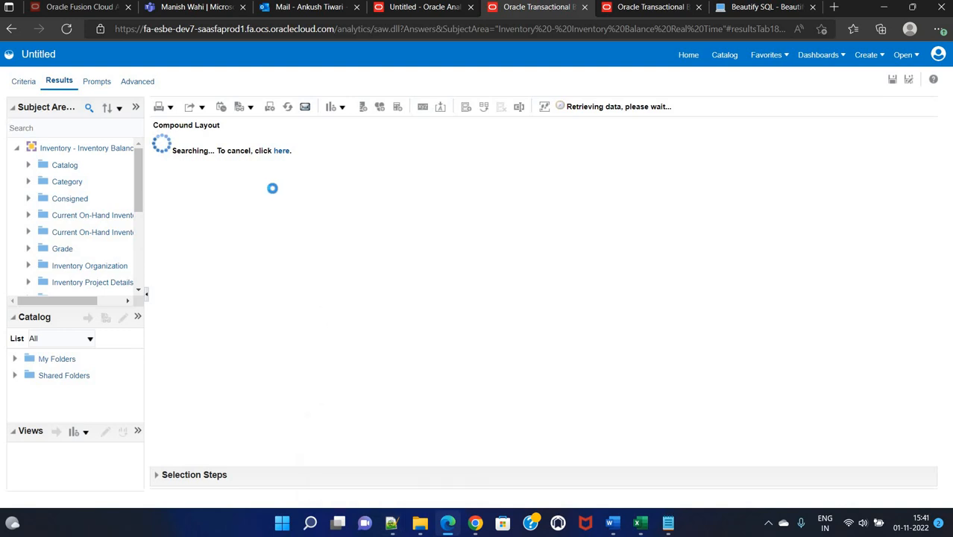
{"action": "mouse_move", "coordinate": [330, 308]}
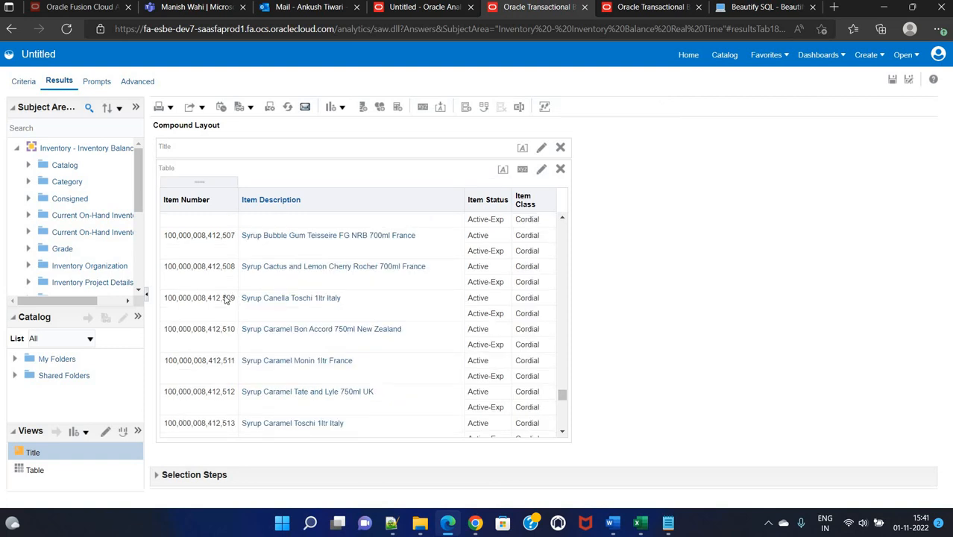
{"action": "left_click", "coordinate": [199, 297]}
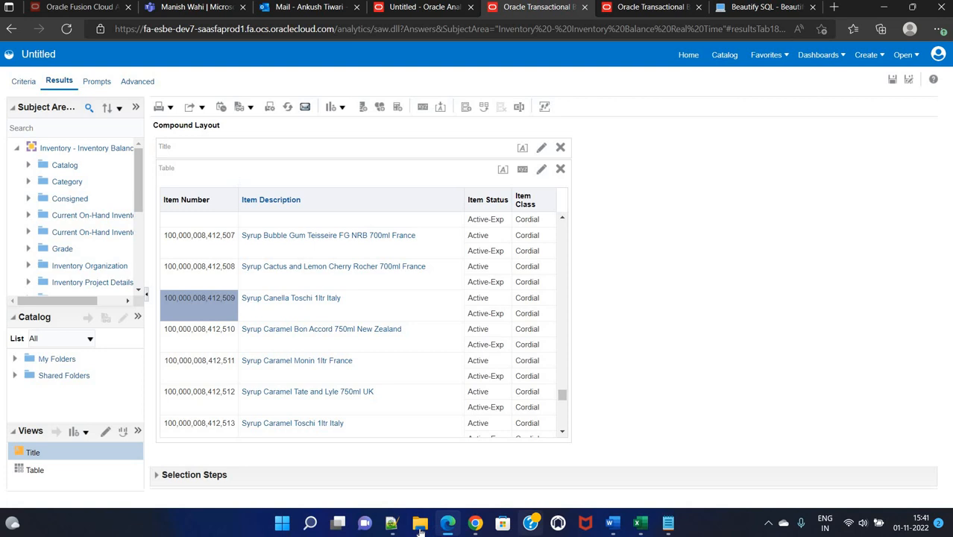
{"action": "left_click", "coordinate": [390, 522]}
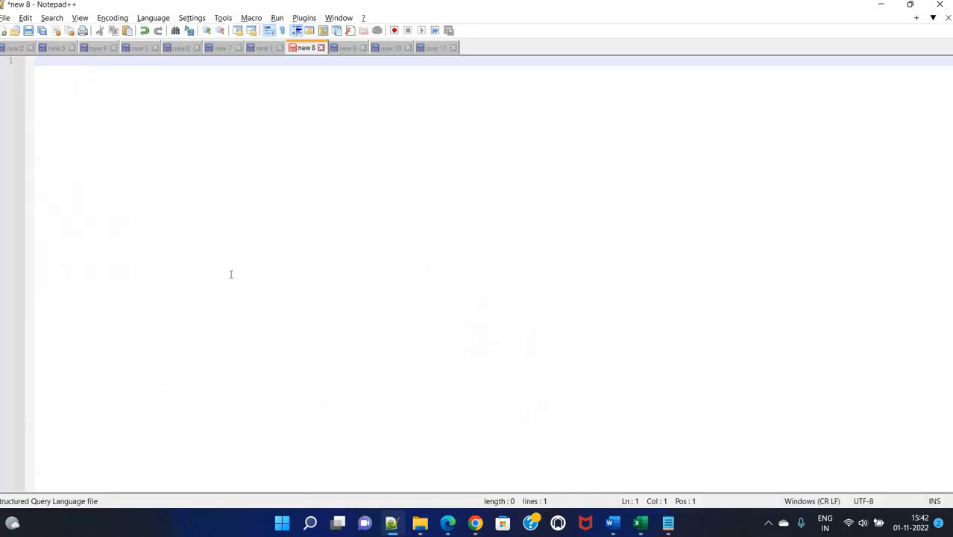
Step: Paste item number 100,000,008,412,509 into the blank Notepad++ tab
{"action": "type", "text": "100,000,008,412,509"}
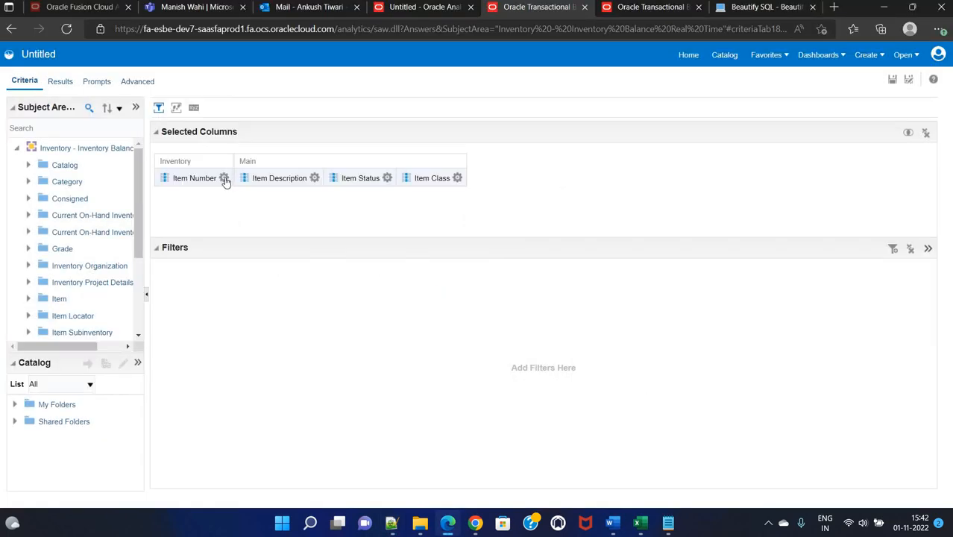
{"action": "left_click", "coordinate": [223, 178]}
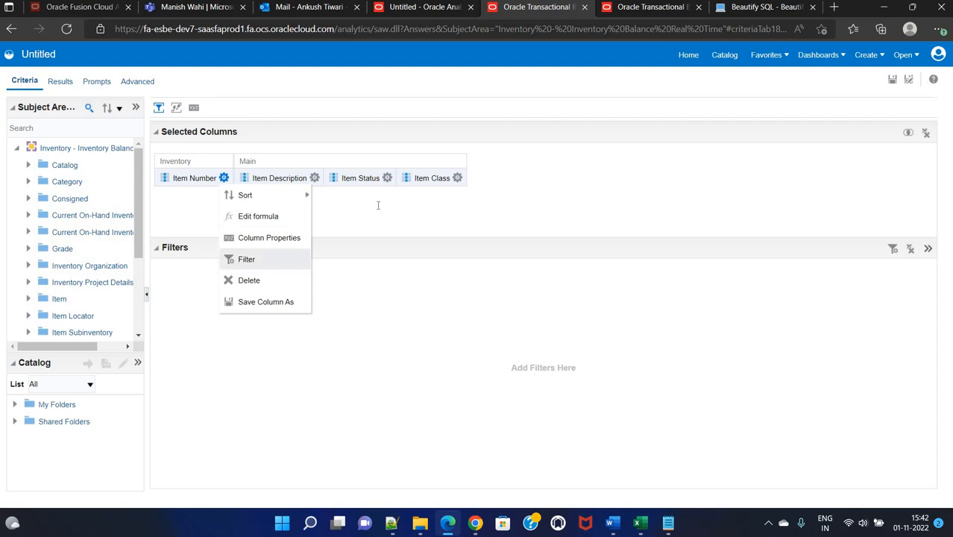
{"action": "left_click", "coordinate": [246, 259]}
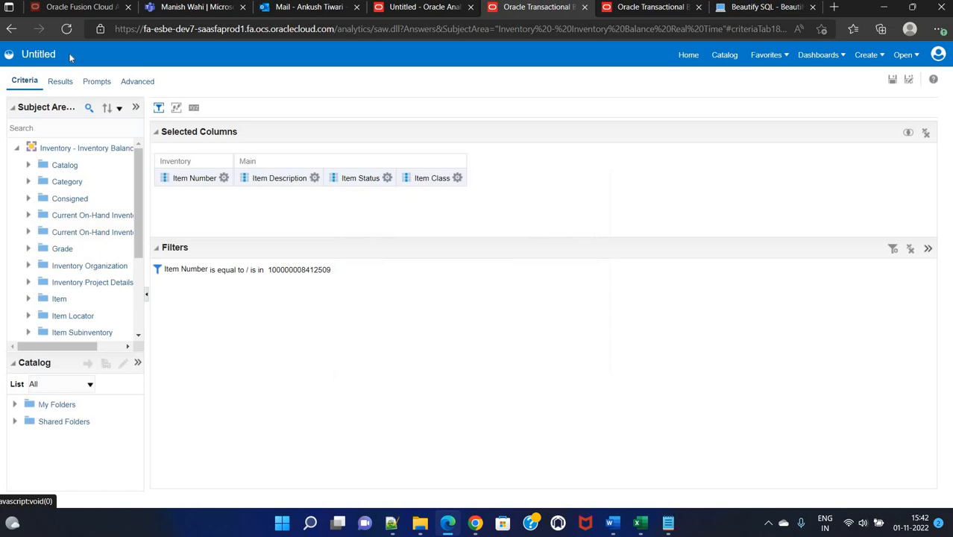
{"action": "left_click", "coordinate": [59, 81]}
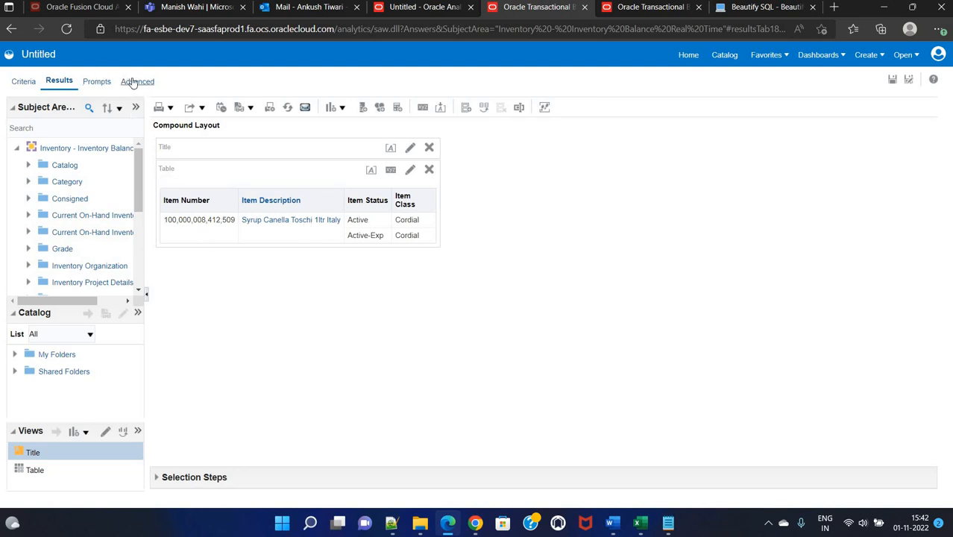
Step: Copy the issued SQL from the Advanced tab into Notepad++
{"action": "left_click", "coordinate": [137, 81]}
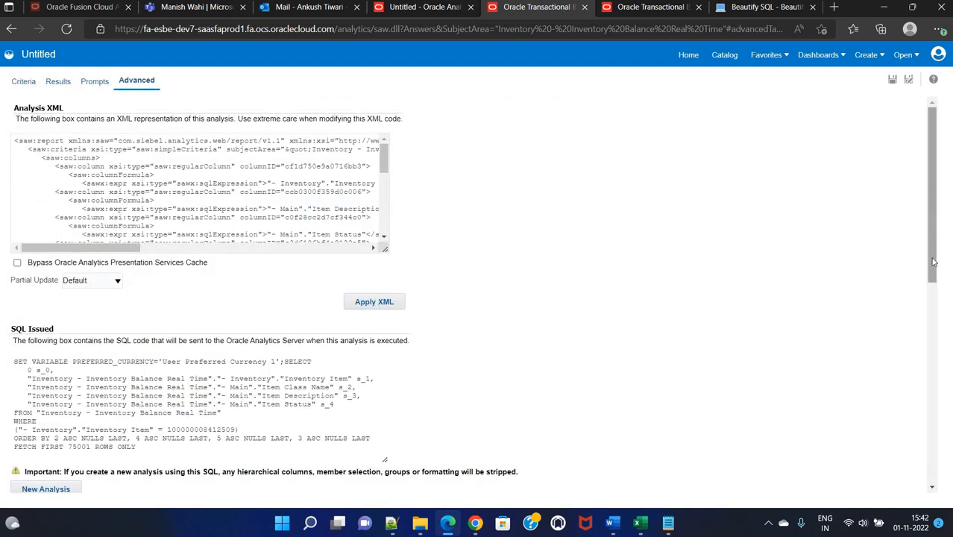
{"action": "scroll", "scroll_direction": "down", "scroll_amount": 3}
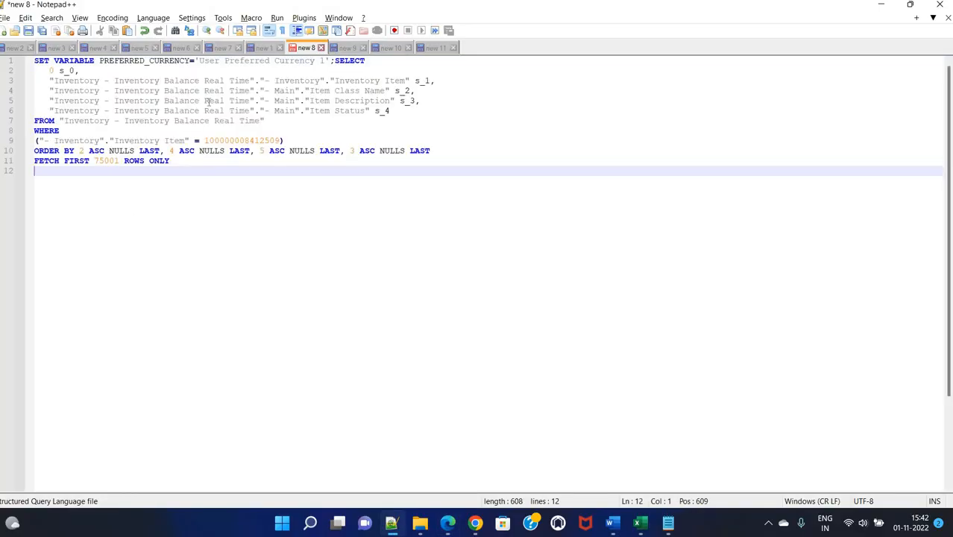
Step: Prefix the query with SET VARIABLE DISABLE_CACHE_HIT=1,DISABLE_PLAN_CACHE_HIT=1; in Notepad++
{"action": "double_click", "coordinate": [214, 100]}
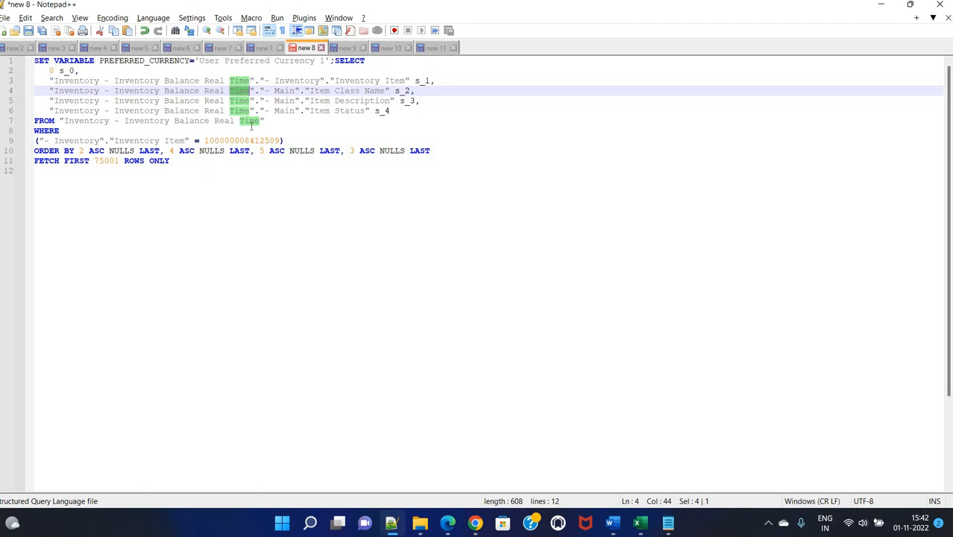
{"action": "mouse_move", "coordinate": [260, 70]}
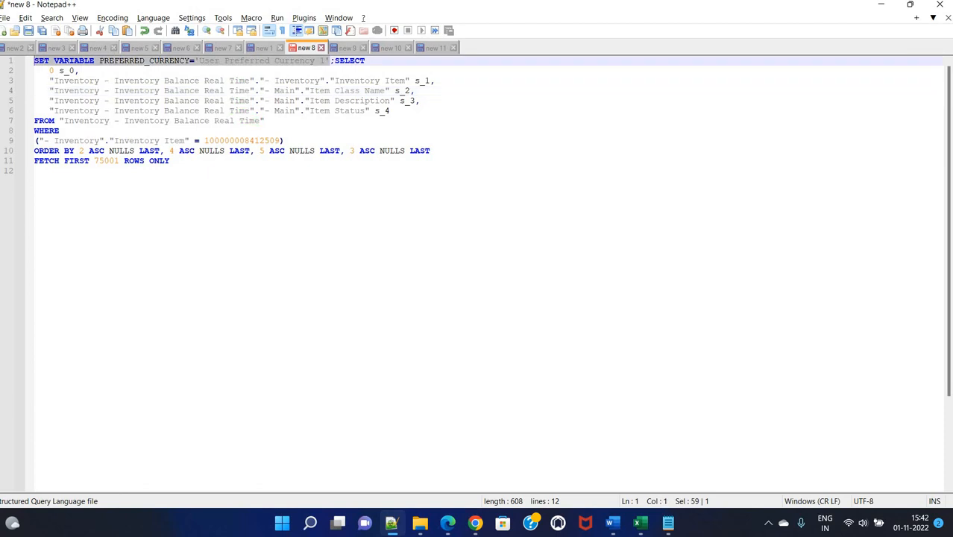
{"action": "key", "text": "Delete"}
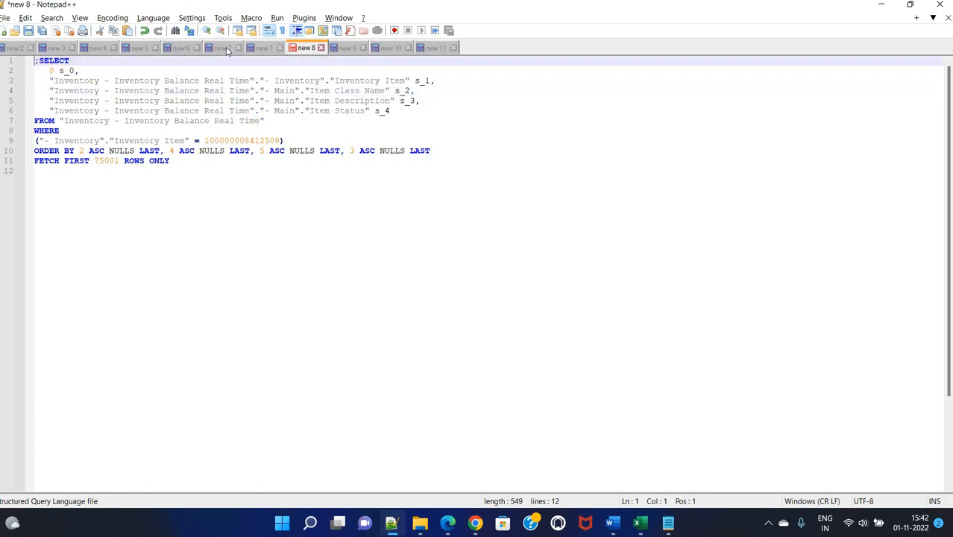
{"action": "left_click", "coordinate": [264, 48]}
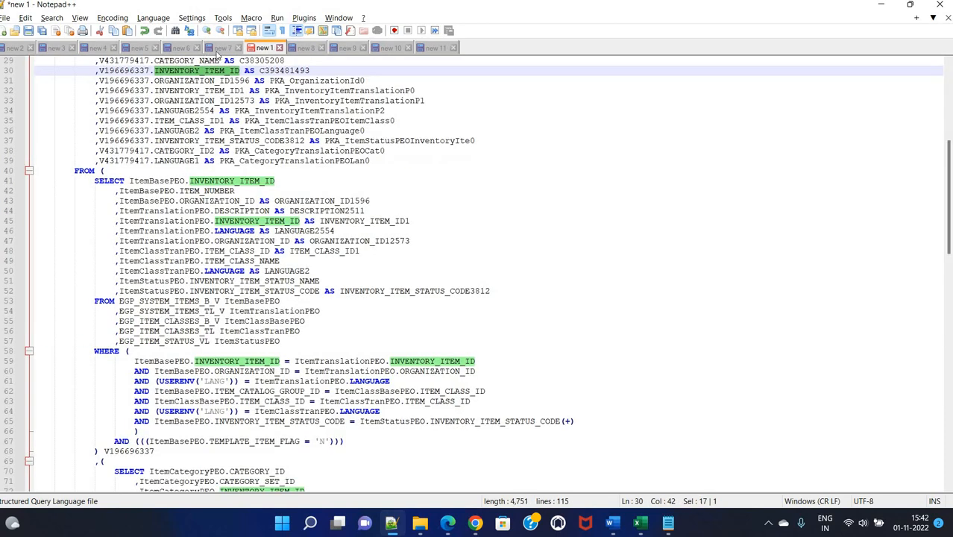
{"action": "mouse_move", "coordinate": [931, 87]}
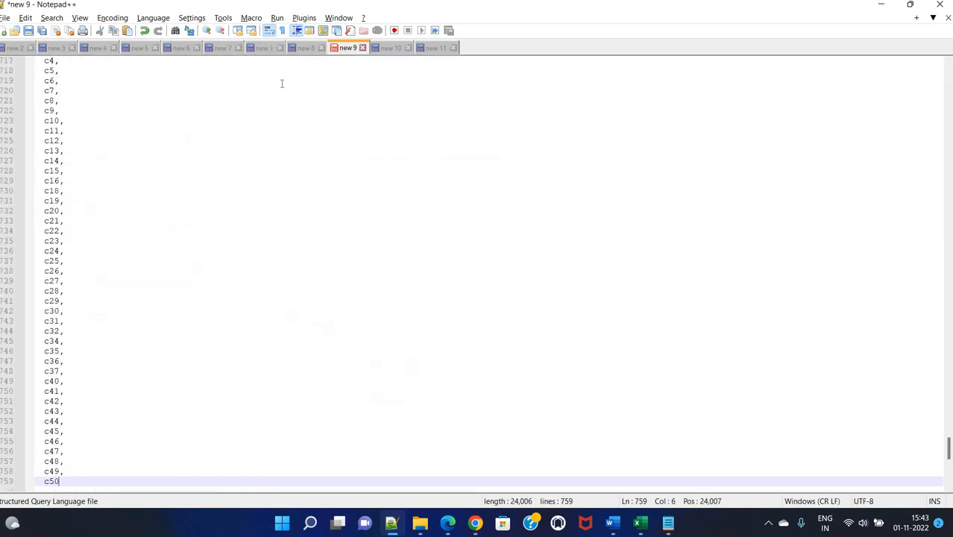
{"action": "left_click", "coordinate": [305, 46]}
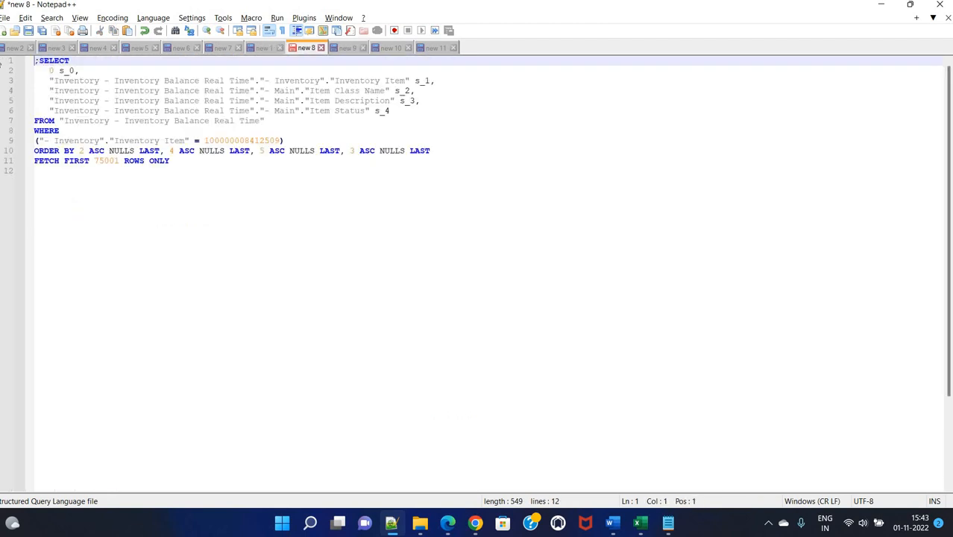
{"action": "type", "text": "SET VARIABLE DISABLE_CACHE_HIT=1,DISABLE_PLAN_CACHE_HIT=1;"}
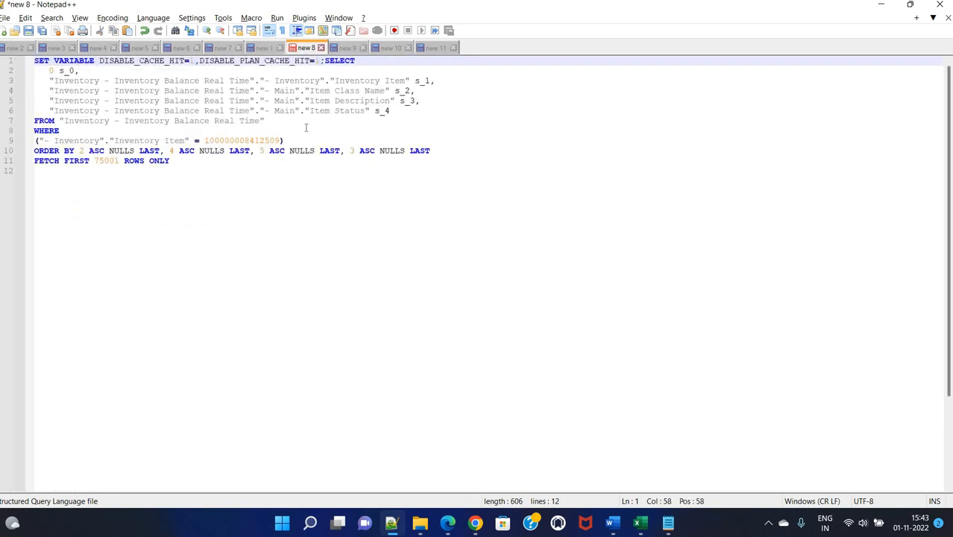
{"action": "left_click", "coordinate": [252, 130]}
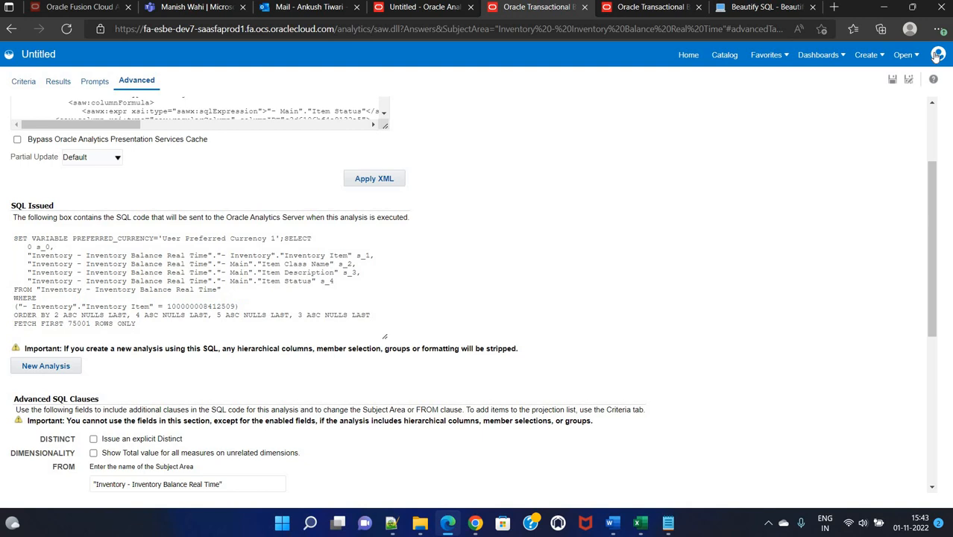
Step: Run the cache-disabled SQL from Administration > Issue SQL with logging level 2
{"action": "left_click", "coordinate": [937, 54]}
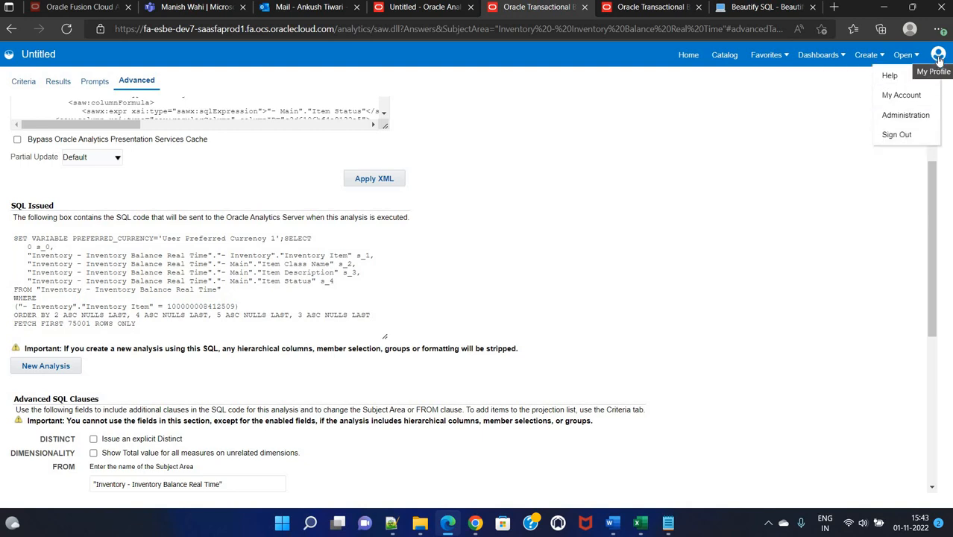
{"action": "mouse_move", "coordinate": [904, 115]}
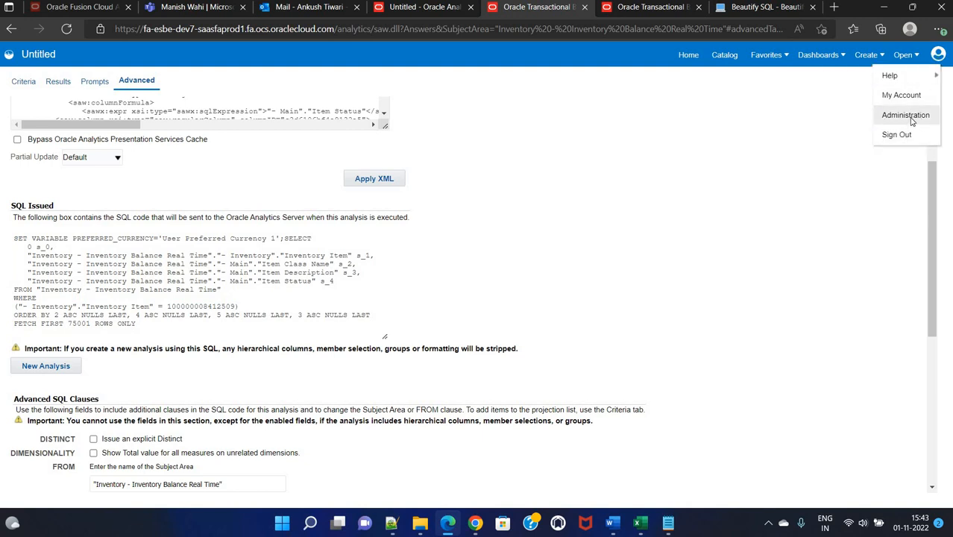
{"action": "left_click", "coordinate": [905, 114]}
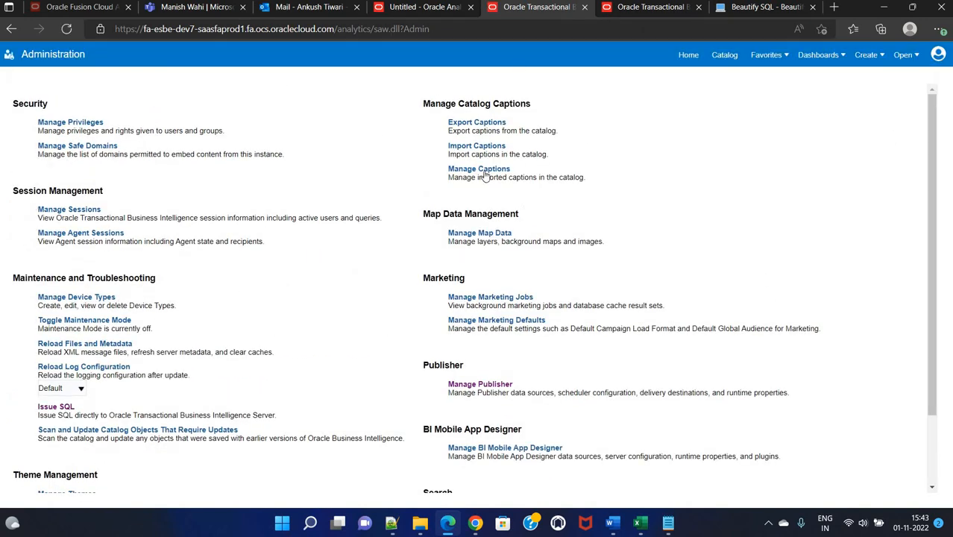
{"action": "mouse_move", "coordinate": [56, 406]}
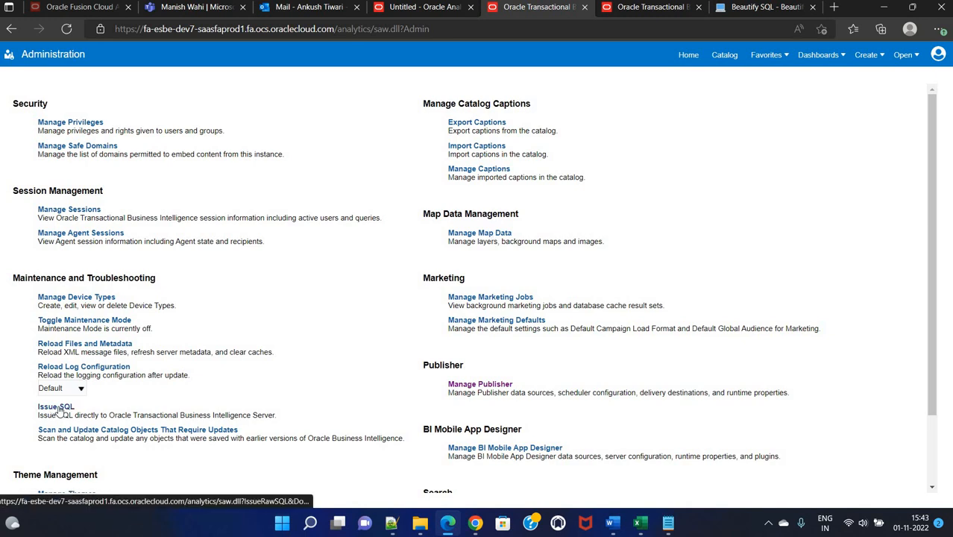
{"action": "left_click", "coordinate": [56, 406]}
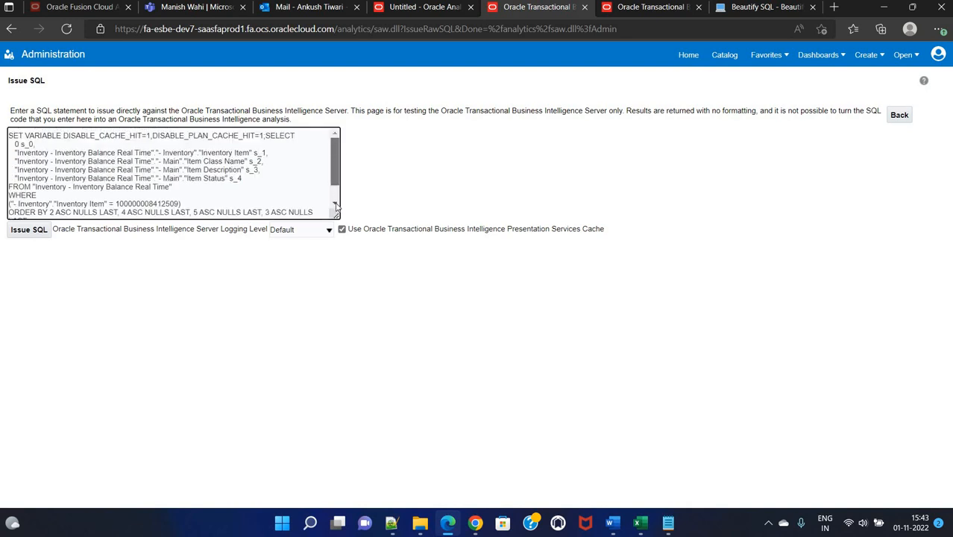
{"action": "scroll", "scroll_direction": "down", "scroll_amount": 3}
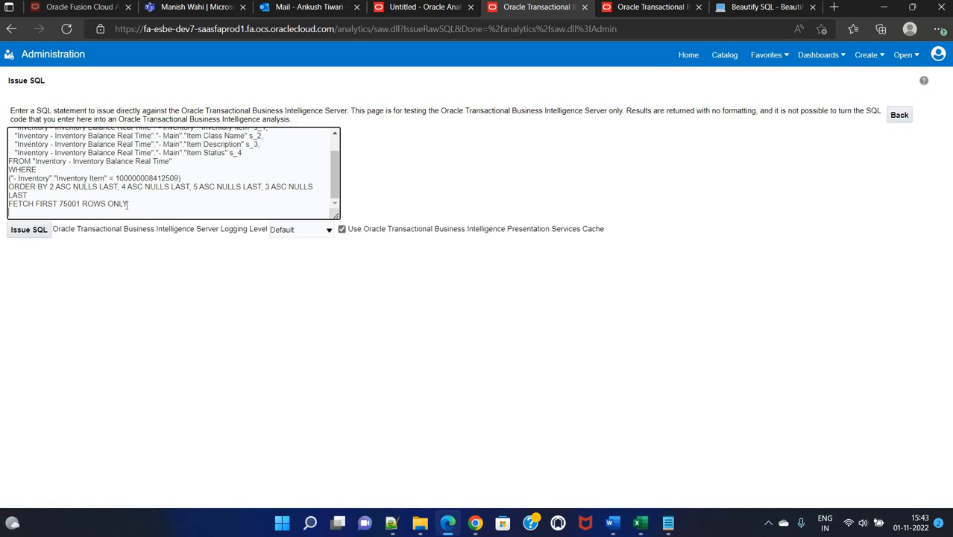
{"action": "mouse_move", "coordinate": [184, 227]}
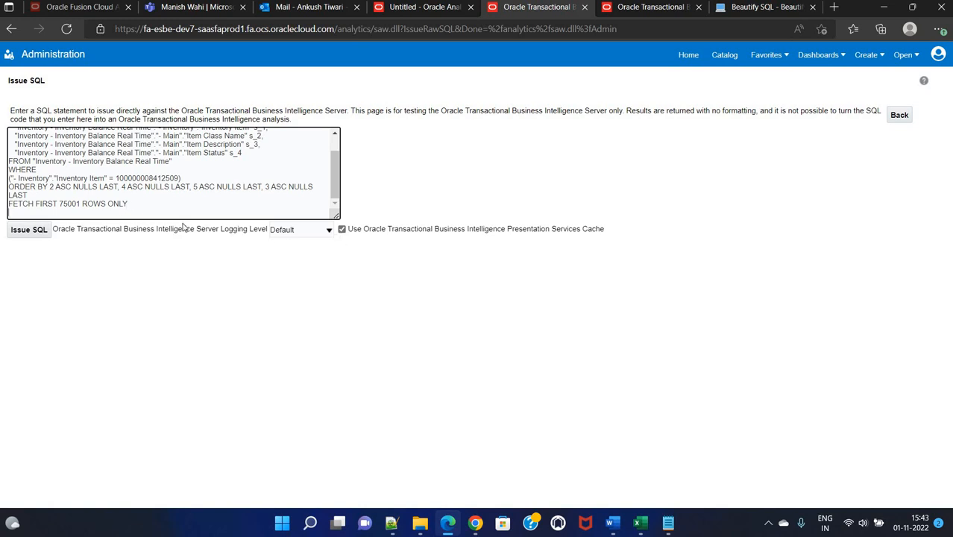
{"action": "mouse_move", "coordinate": [277, 234]}
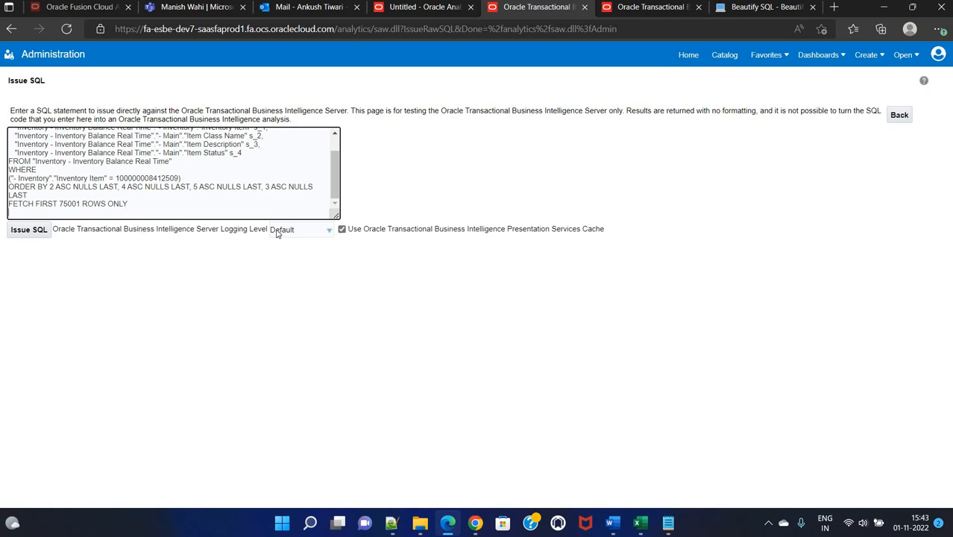
{"action": "mouse_move", "coordinate": [304, 234]}
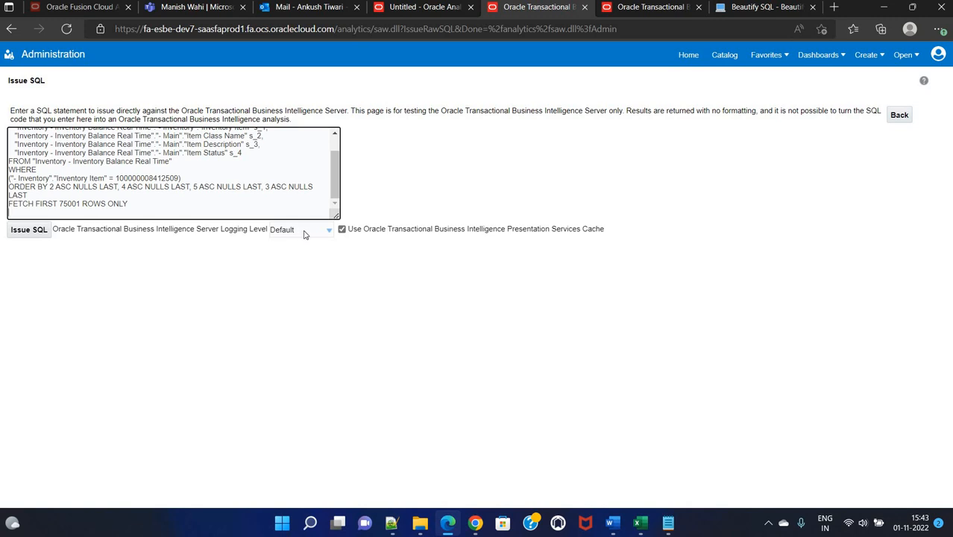
{"action": "left_click", "coordinate": [328, 229]}
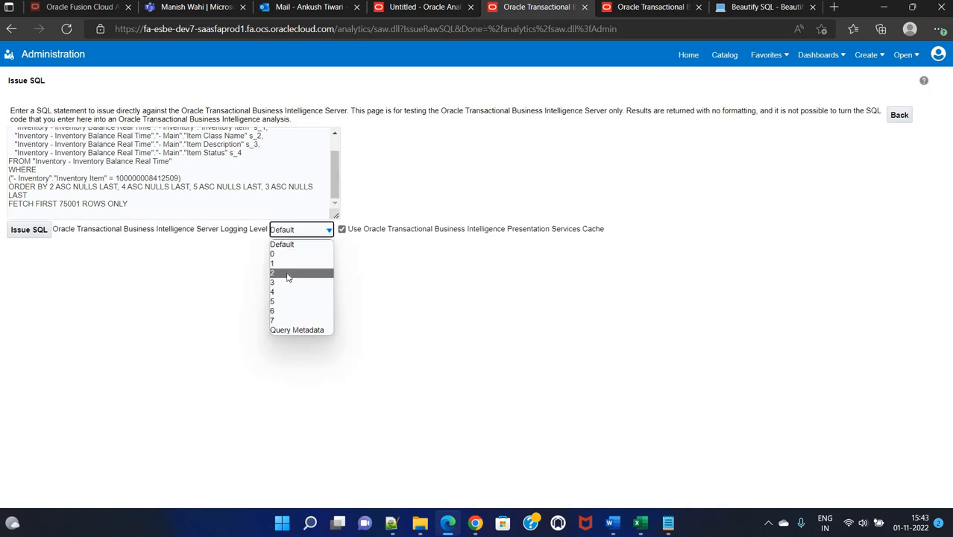
{"action": "left_click", "coordinate": [272, 272]}
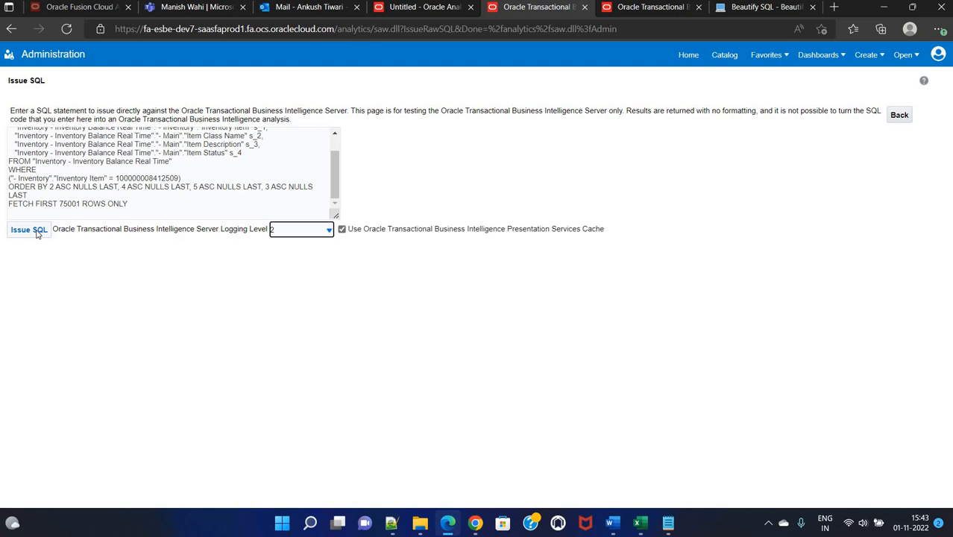
{"action": "left_click", "coordinate": [28, 229]}
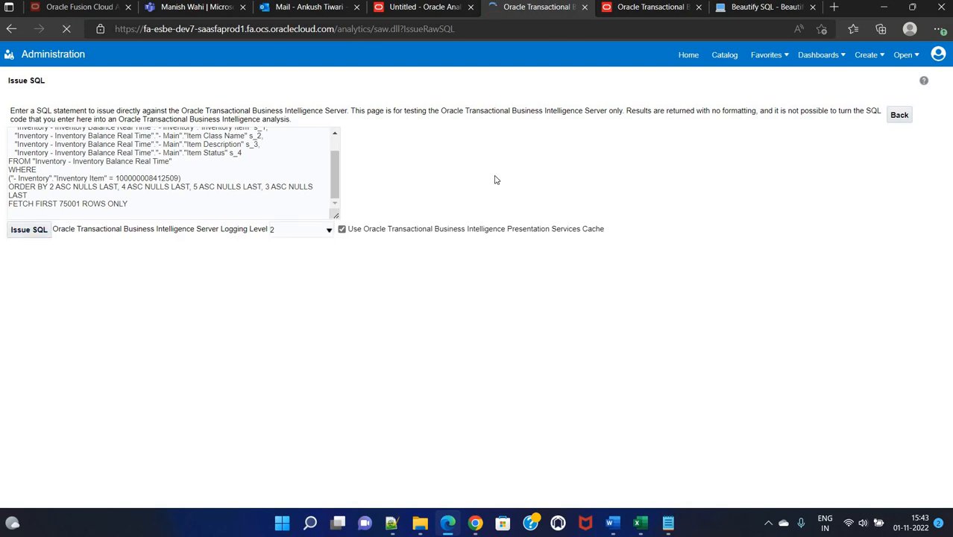
{"action": "left_click", "coordinate": [28, 229]}
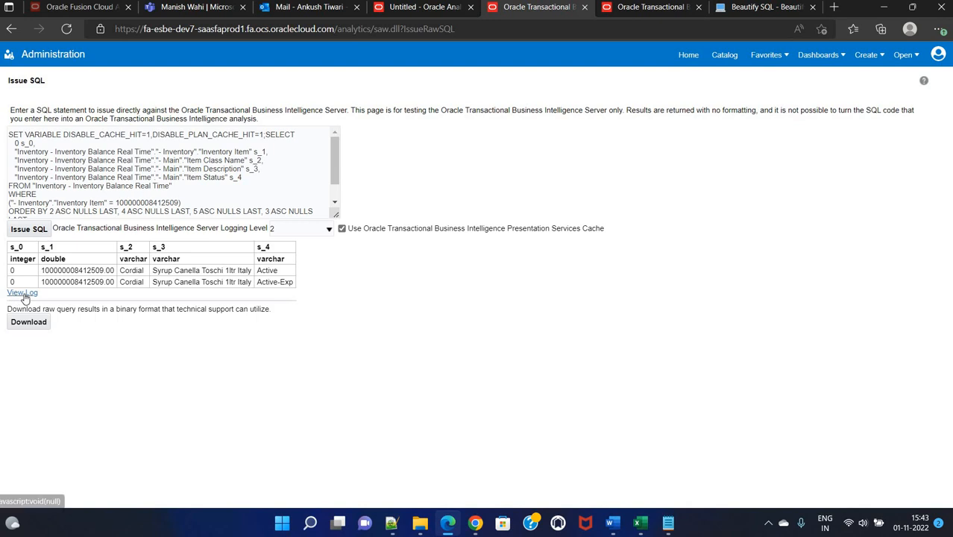
Step: Open the query log to find the physical SQL starting WITH SAWITH0
{"action": "left_click", "coordinate": [23, 292]}
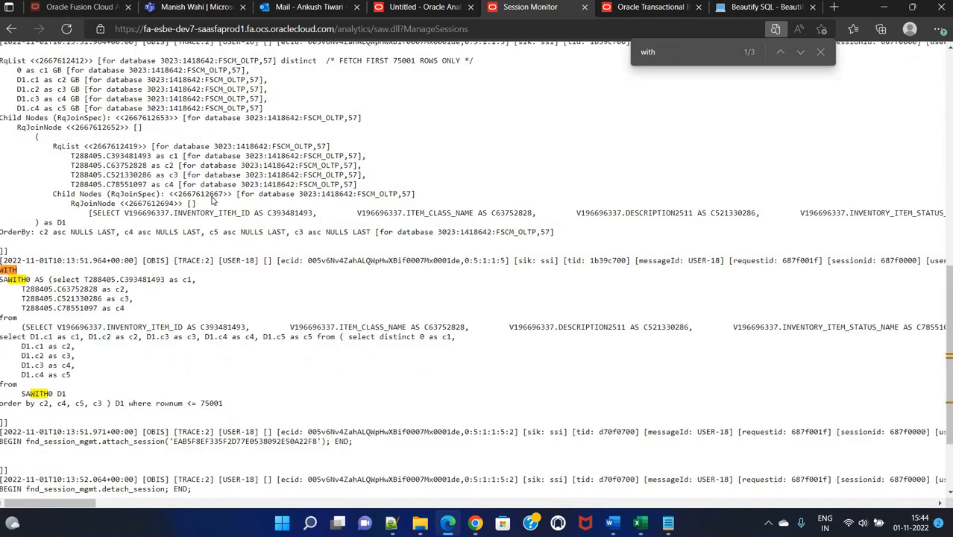
{"action": "mouse_move", "coordinate": [322, 205]}
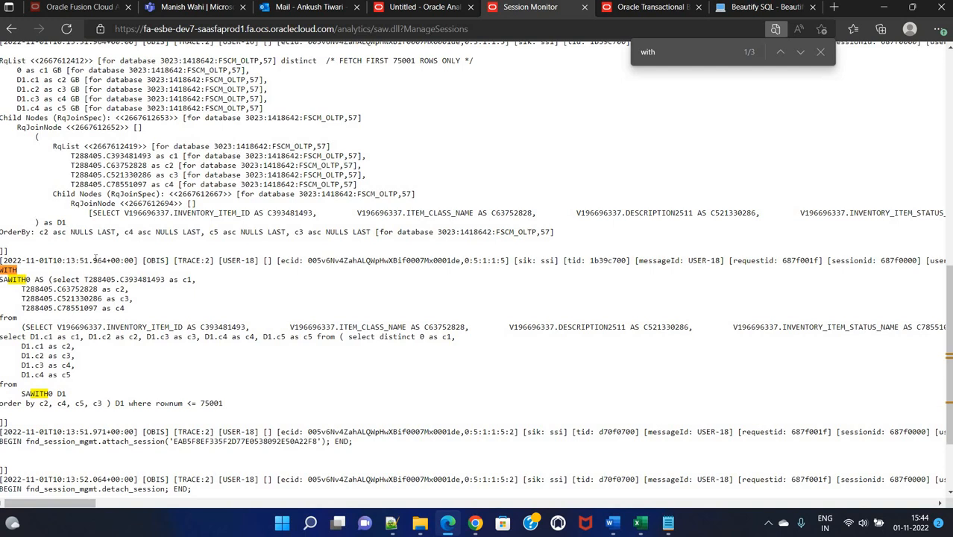
{"action": "mouse_move", "coordinate": [431, 82]}
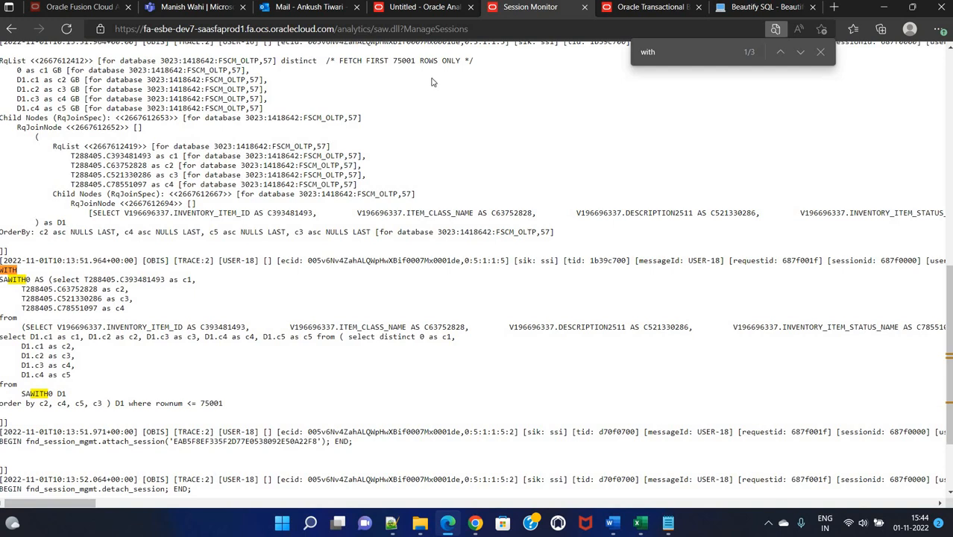
{"action": "mouse_move", "coordinate": [626, 394]}
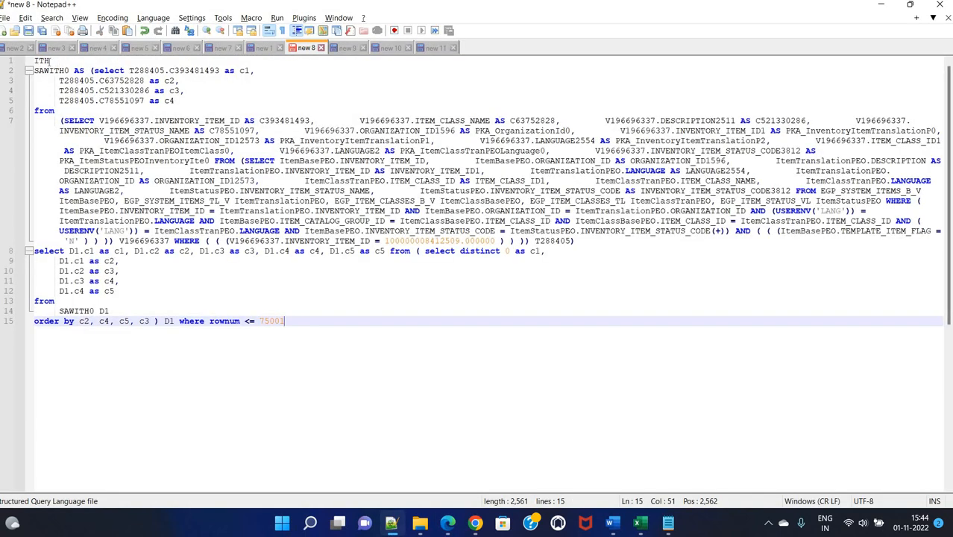
Step: Restore the leading WITH in the pasted physical SQL and copy the whole query
{"action": "key", "text": "ctrl+Home"}
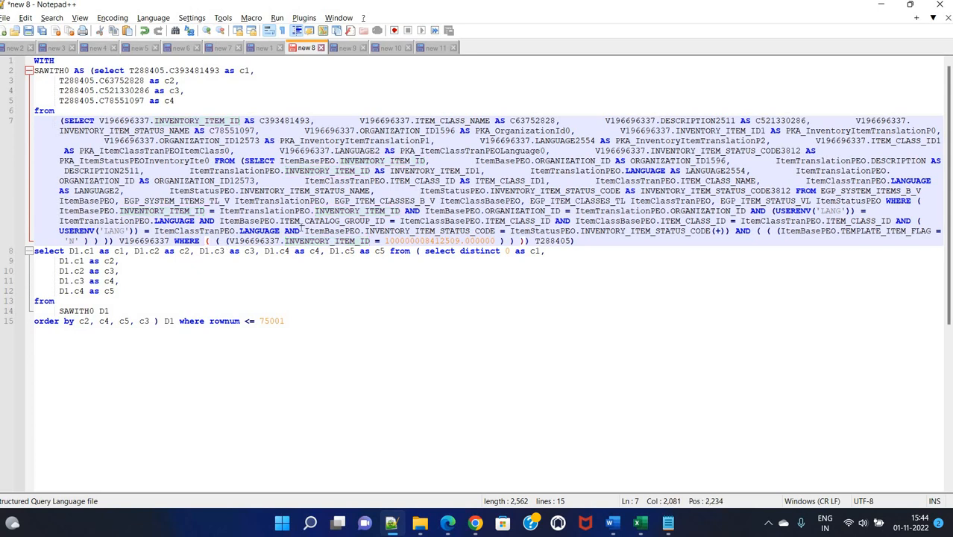
{"action": "key", "text": "ctrl+a"}
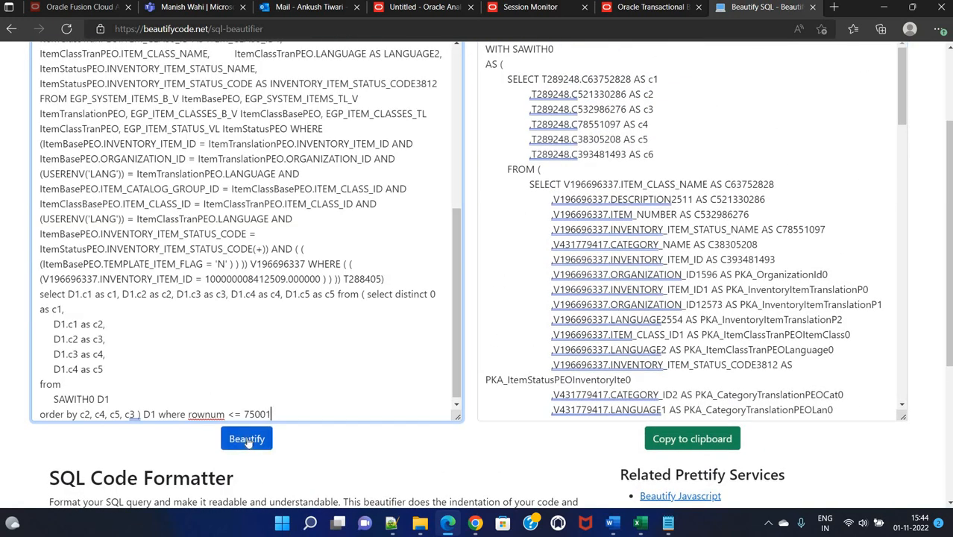
Step: Beautify the pasted WITH SAWITH0 physical query on beautifycode.net
{"action": "left_click", "coordinate": [246, 438]}
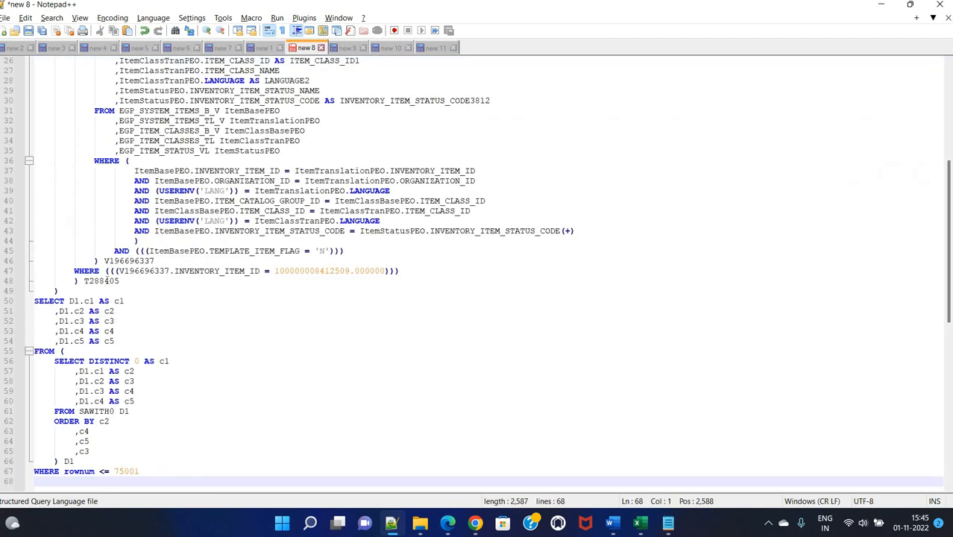
Step: Delete the WHERE INVENTORY_ITEM_ID filter line and the WHERE rownum <= 75001 limit
{"action": "left_click", "coordinate": [101, 260]}
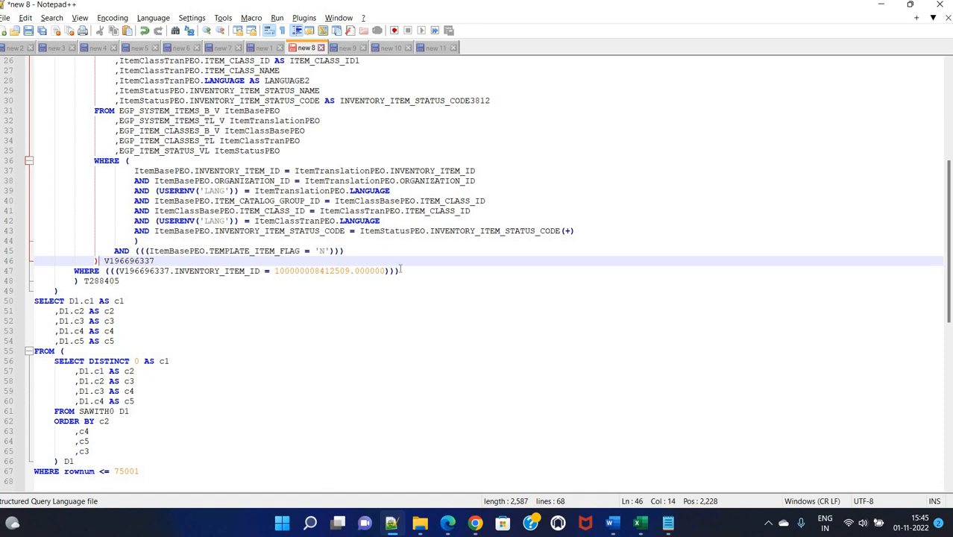
{"action": "left_click", "coordinate": [402, 270]}
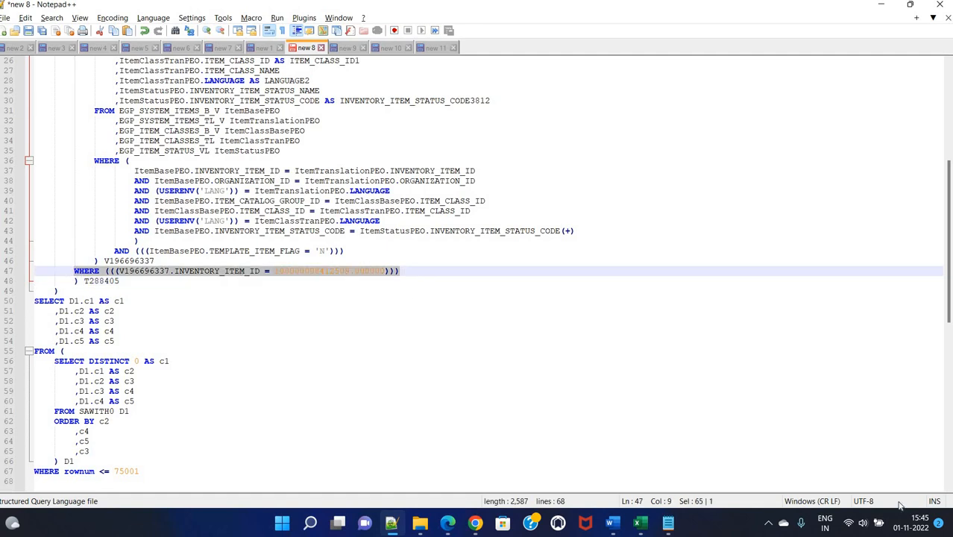
{"action": "mouse_move", "coordinate": [531, 270]}
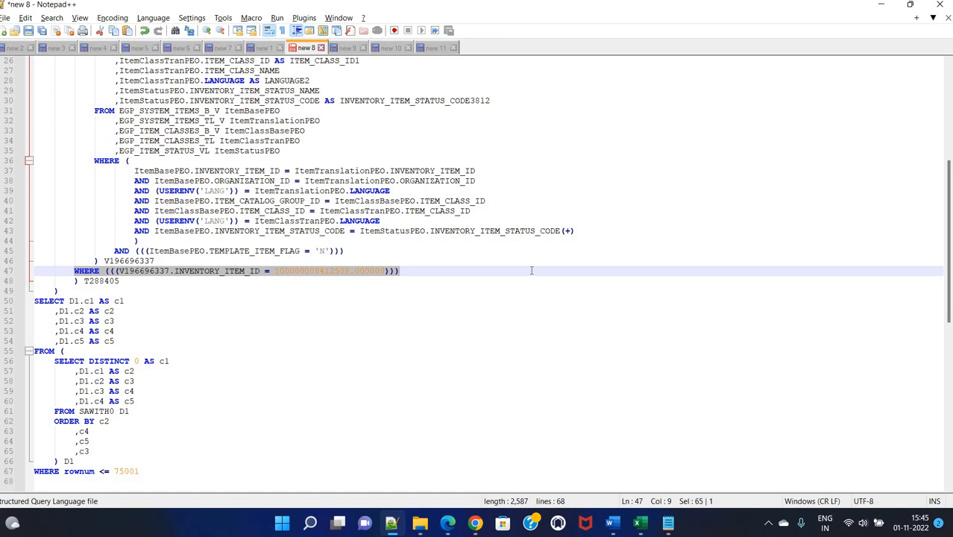
{"action": "mouse_move", "coordinate": [393, 279]}
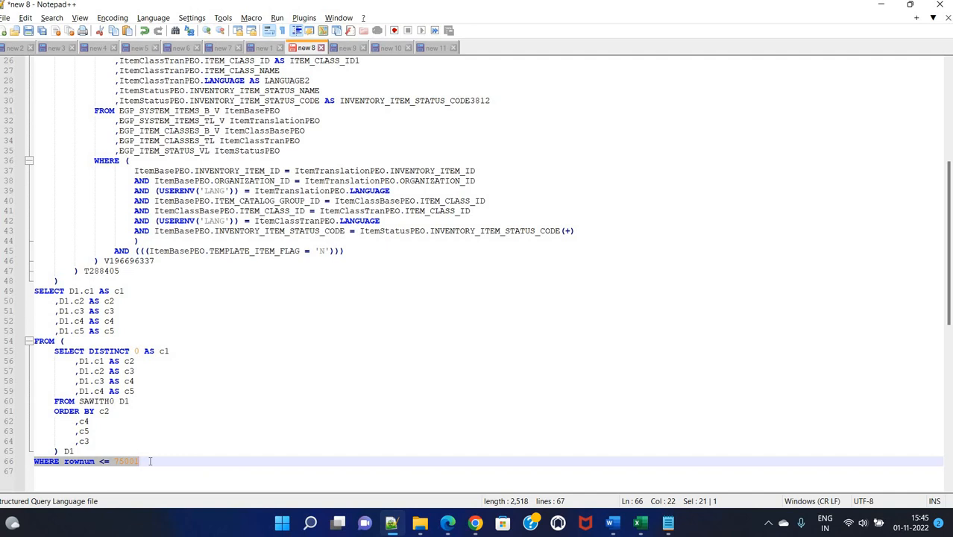
{"action": "key", "text": "Delete"}
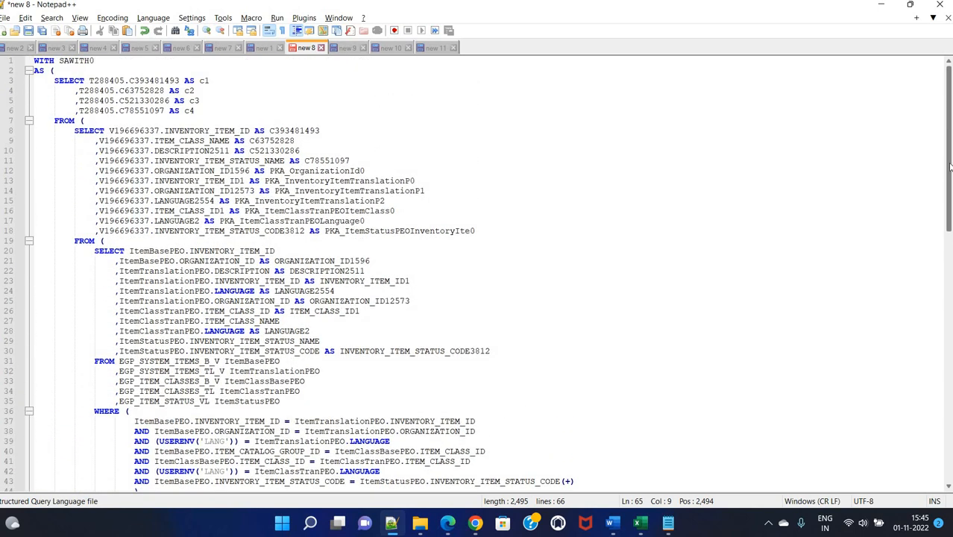
{"action": "scroll", "scroll_direction": "down", "scroll_amount": 3}
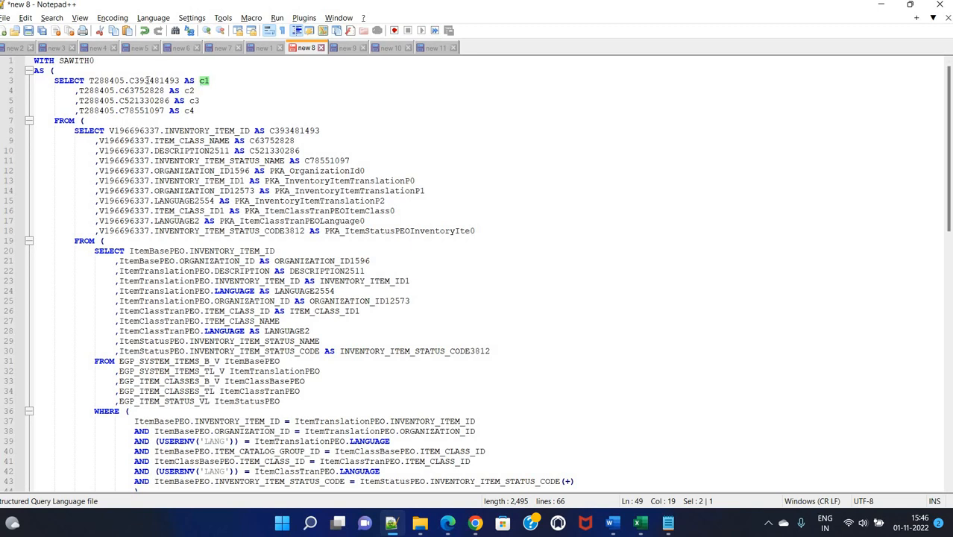
Step: Alias the outer query's c2 column as ITEM_CLASS_NAME
{"action": "double_click", "coordinate": [149, 80]}
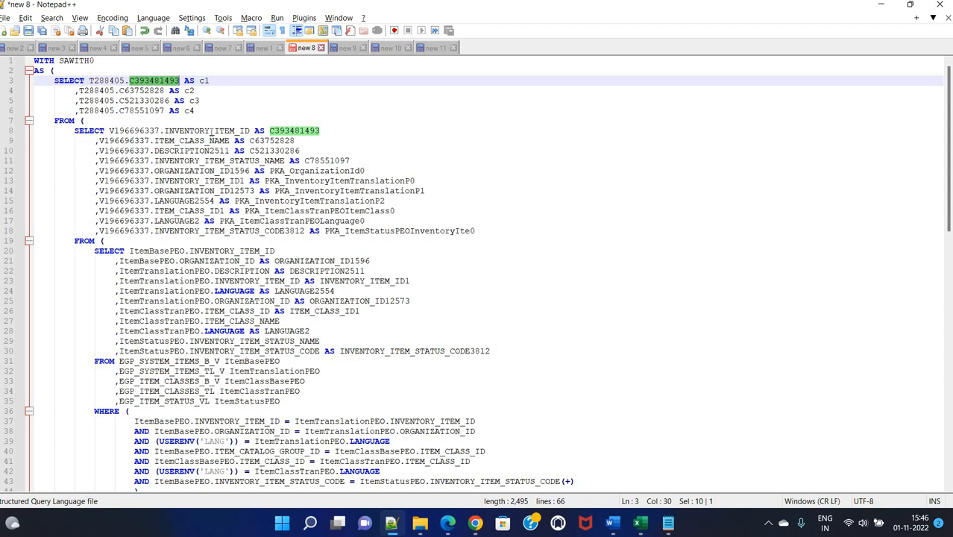
{"action": "mouse_move", "coordinate": [563, 147]}
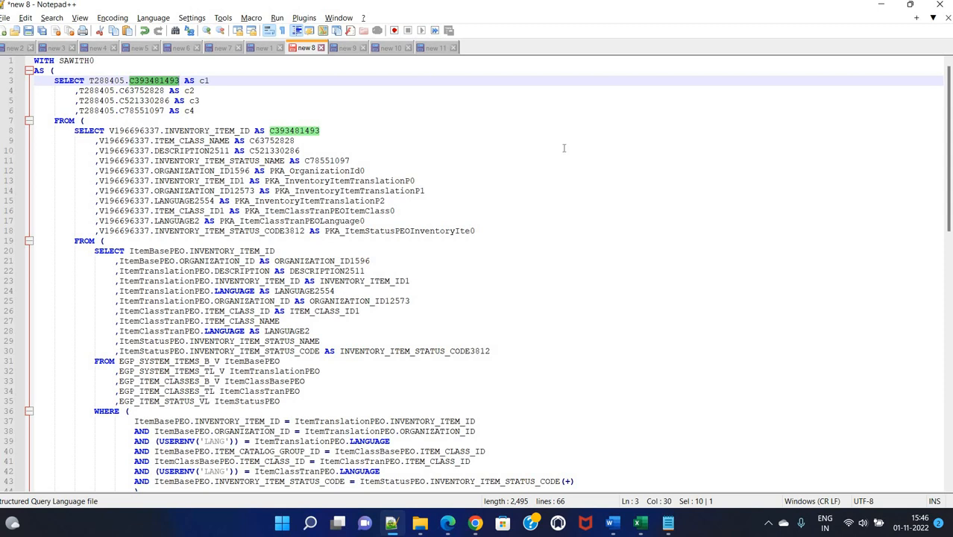
{"action": "scroll", "scroll_direction": "down", "scroll_amount": 3}
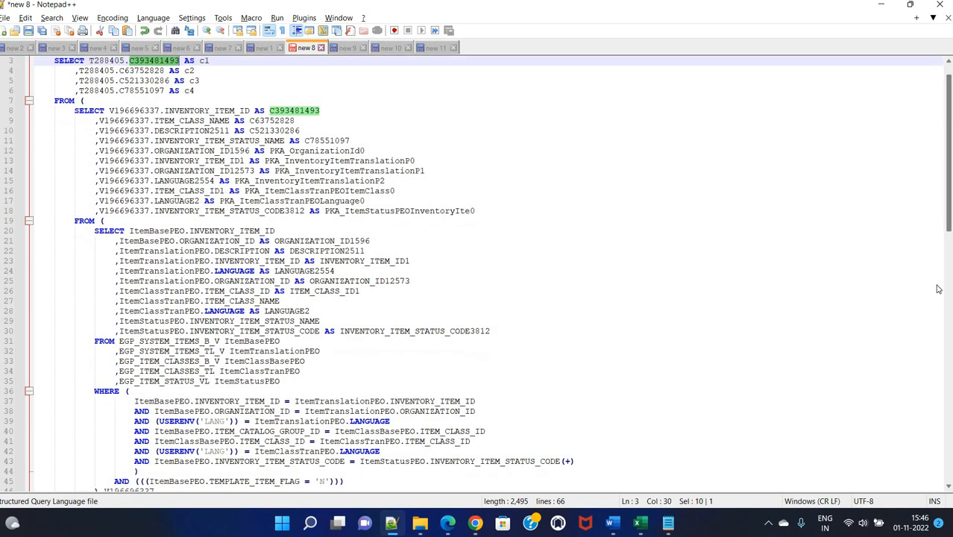
{"action": "scroll", "scroll_direction": "down", "scroll_amount": 3}
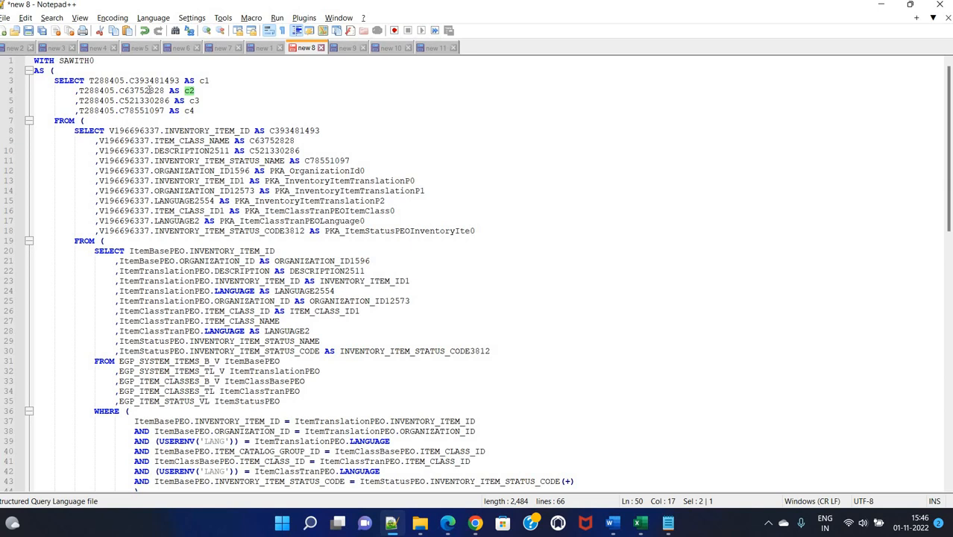
{"action": "double_click", "coordinate": [141, 90]}
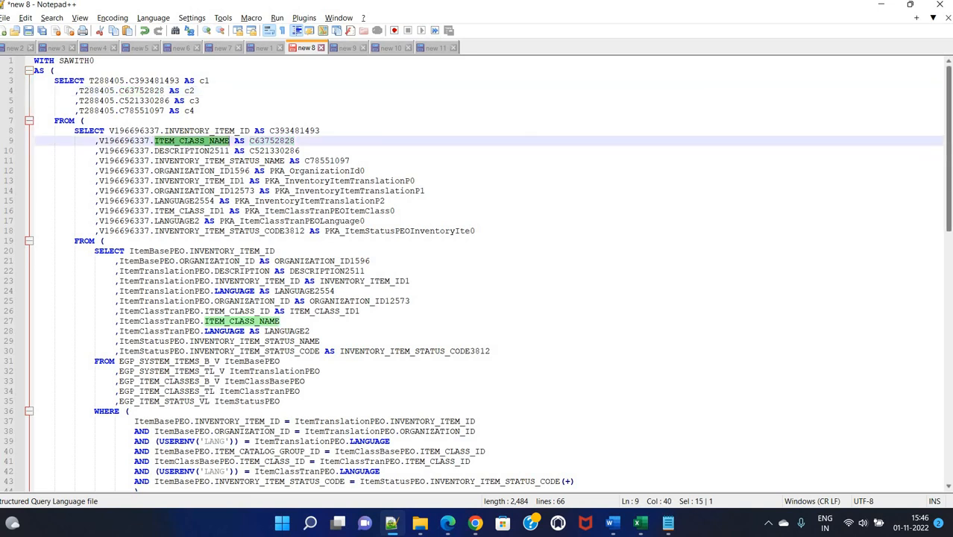
{"action": "scroll", "scroll_direction": "down", "scroll_amount": 3}
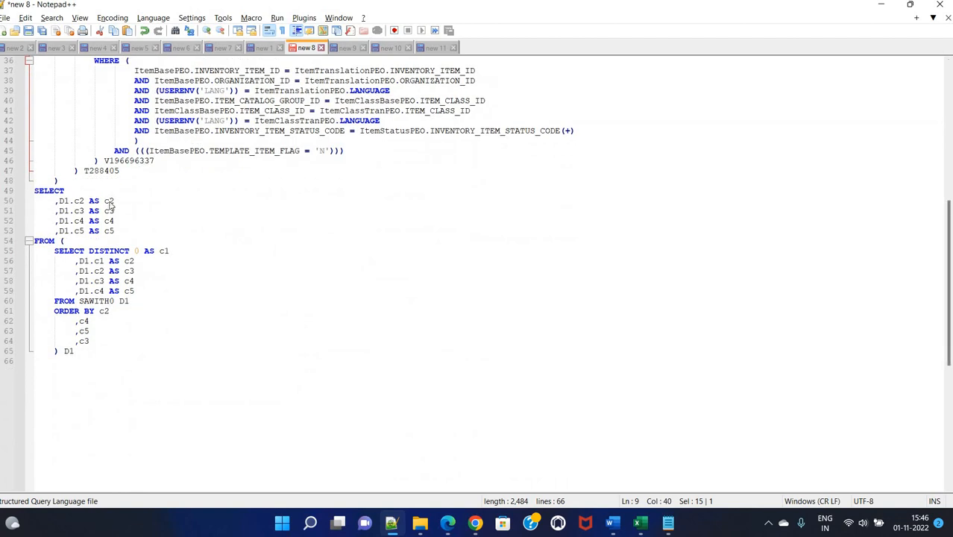
{"action": "type", "text": "ITEM_CLASS_NAME AS C63752828"}
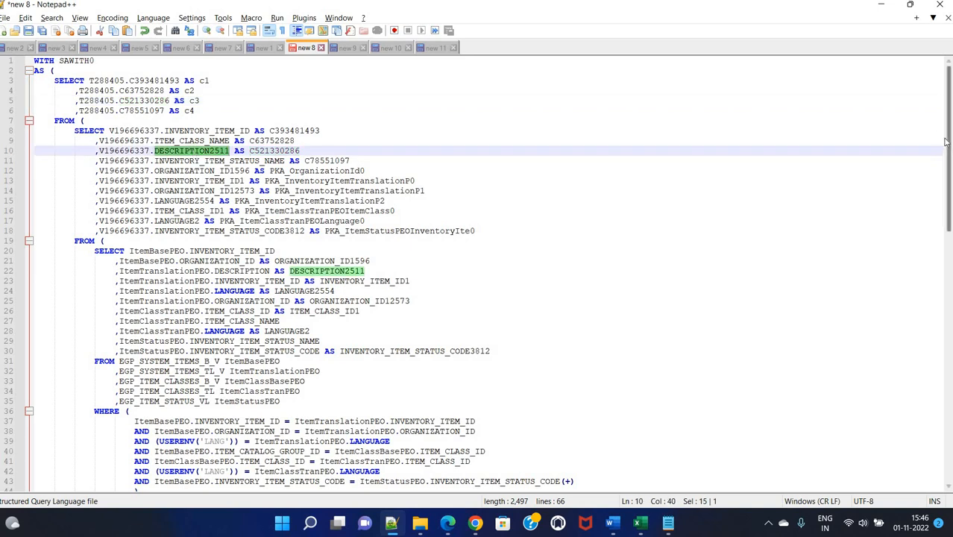
Step: Alias c3 as ITEM_DESCRIPTION and c4 as ITEM_STATUS
{"action": "scroll", "scroll_direction": "down", "scroll_amount": 3}
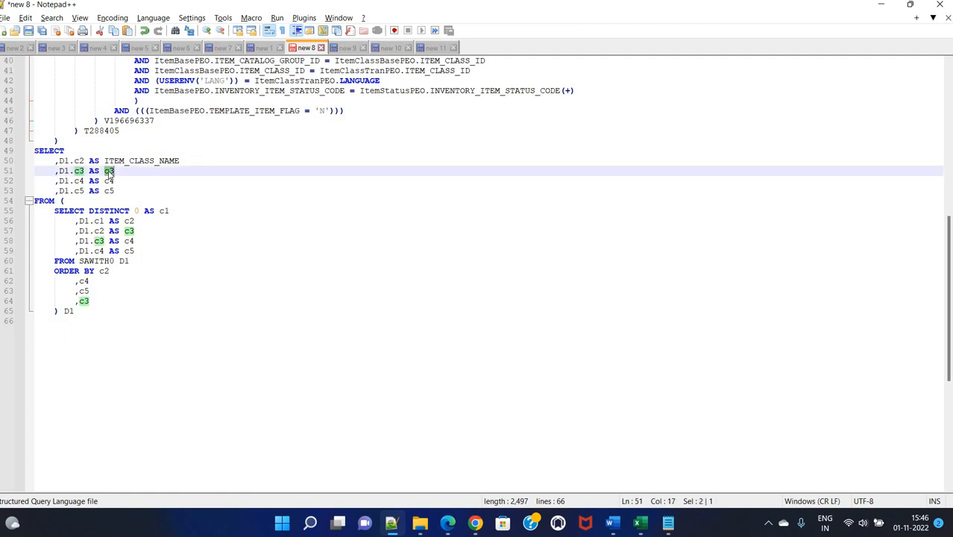
{"action": "type", "text": "DESCRIPTION2"}
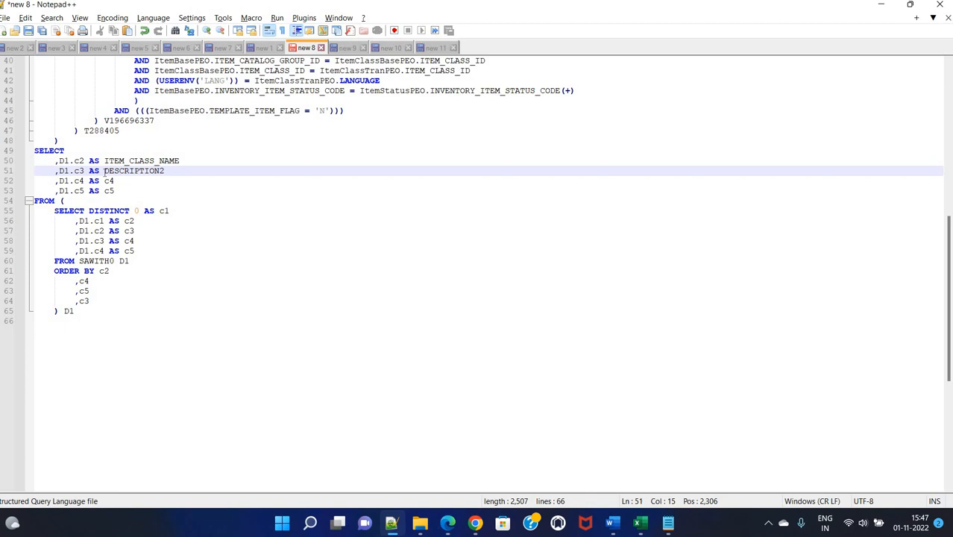
{"action": "type", "text": "ITEM_"}
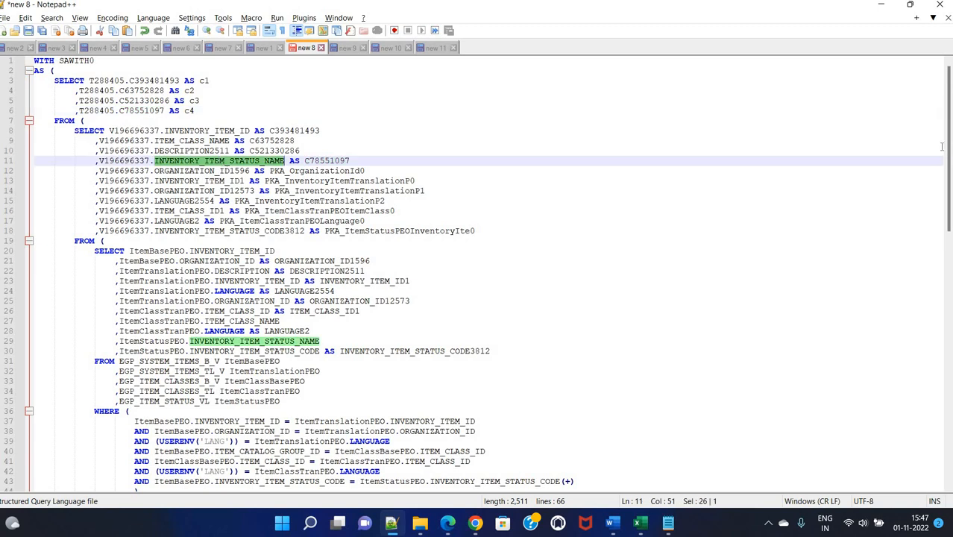
{"action": "scroll", "scroll_direction": "down", "scroll_amount": 3}
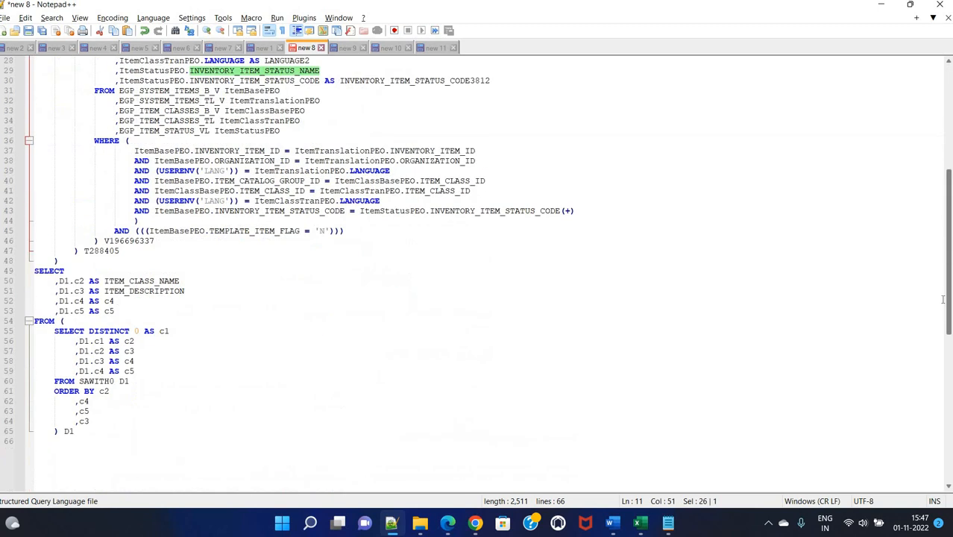
{"action": "scroll", "scroll_direction": "down", "scroll_amount": 3}
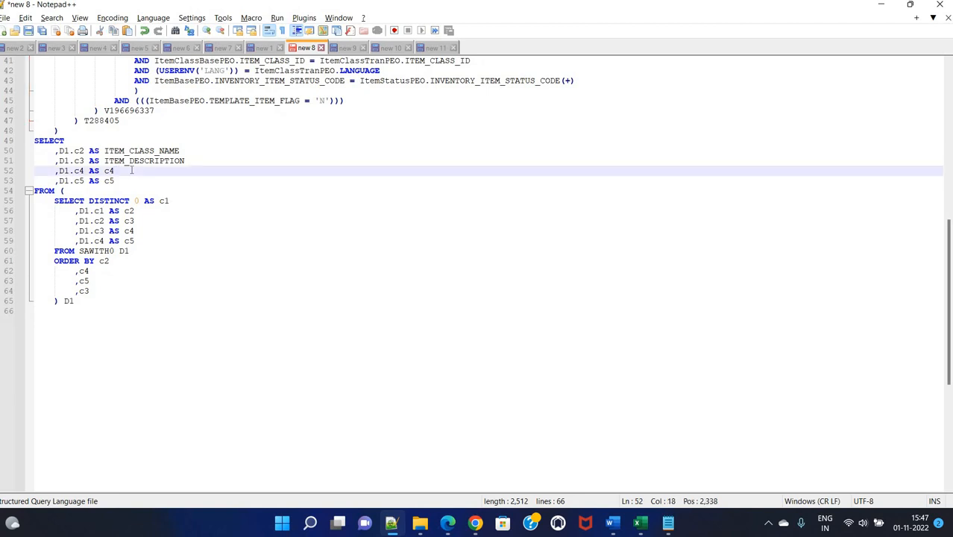
{"action": "type", "text": "INVENTORY_ITEM_STATUS_NAME"}
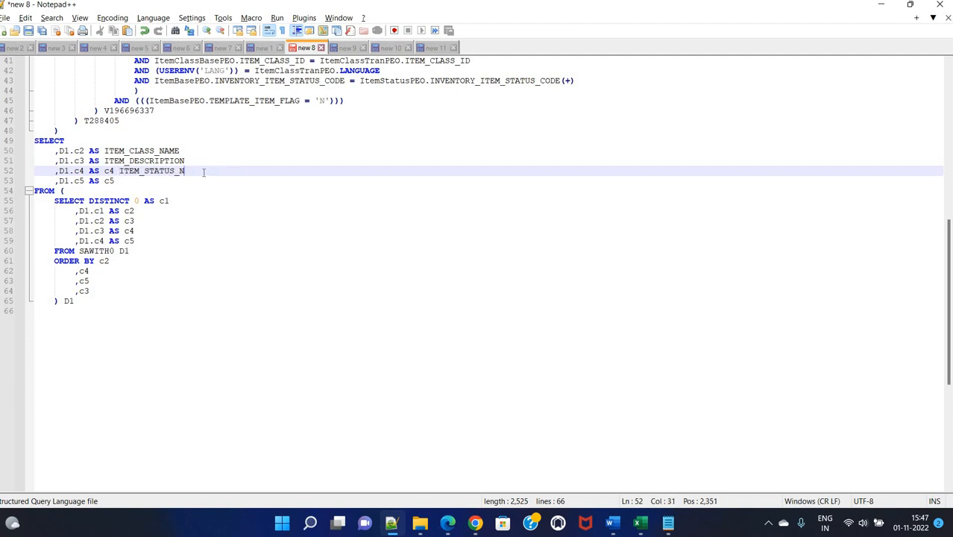
{"action": "key", "text": "BackSpace"}
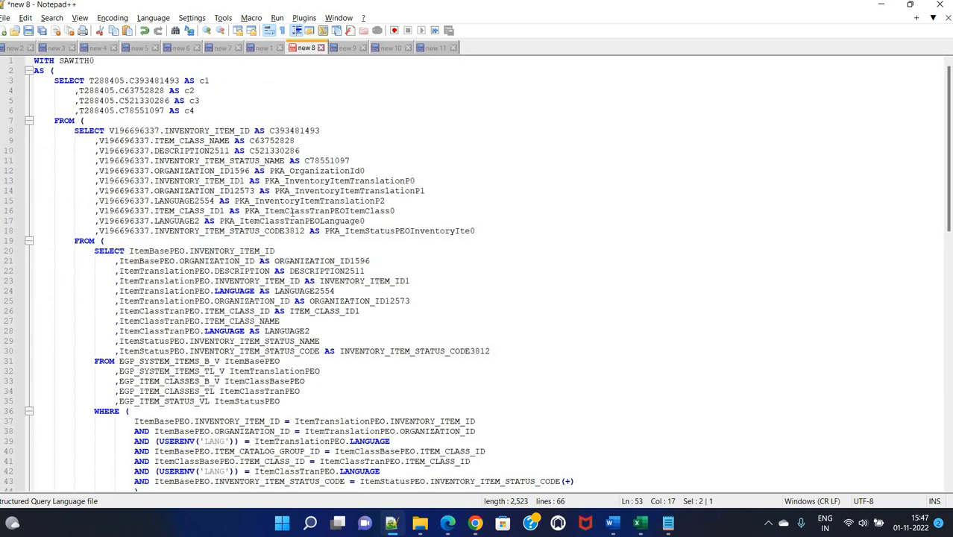
Step: Check where INVENTORY_ITEM_STATUS_NAME is used to confirm the ITEM_STATUS alias
{"action": "left_click", "coordinate": [84, 120]}
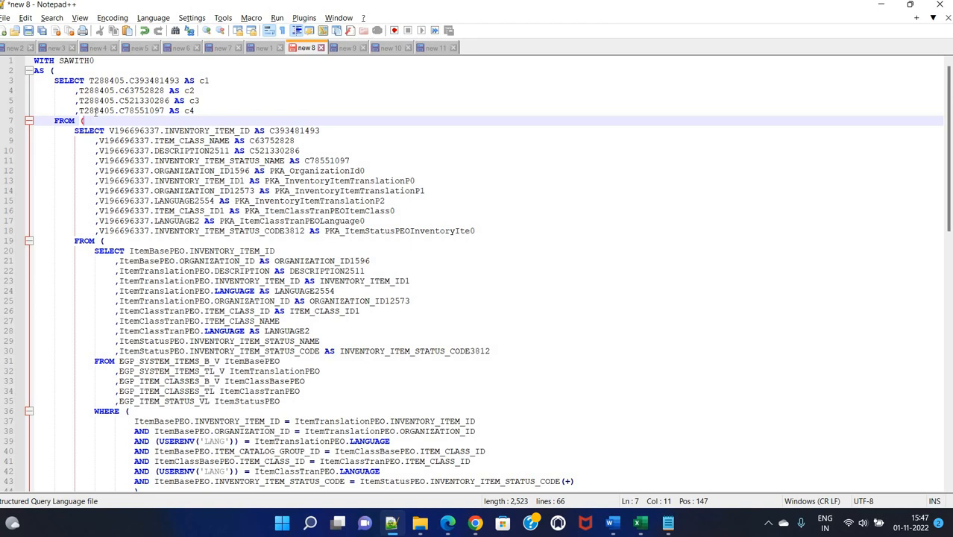
{"action": "double_click", "coordinate": [141, 110]}
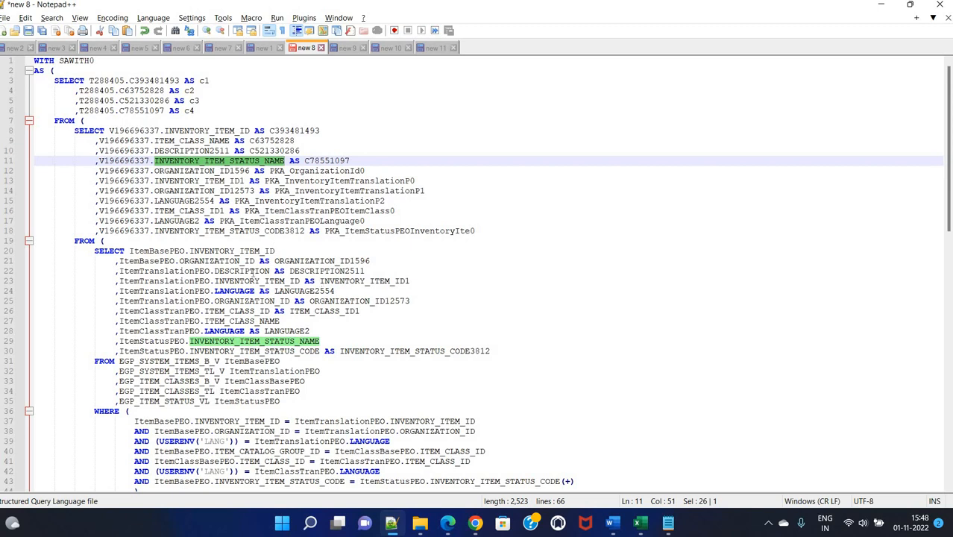
{"action": "mouse_move", "coordinate": [625, 245]}
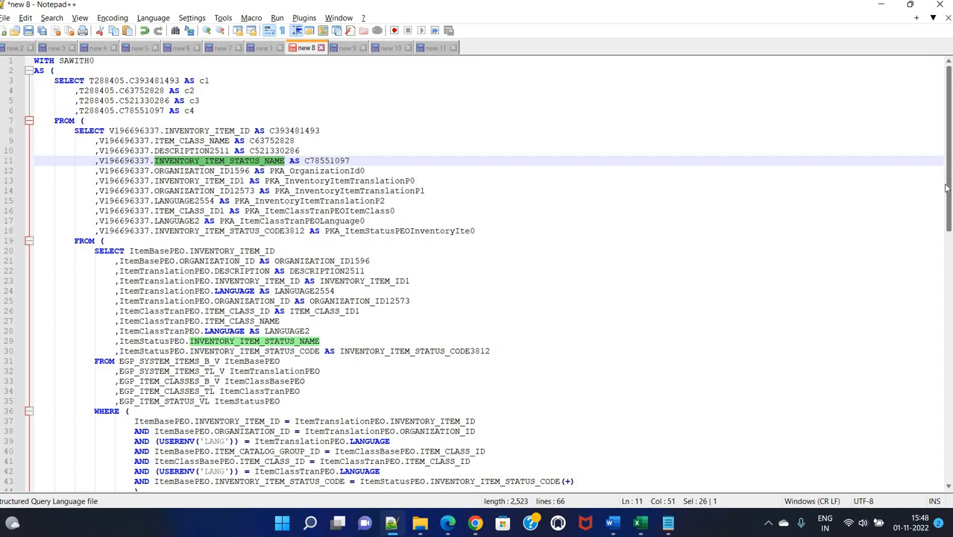
{"action": "scroll", "scroll_direction": "down", "scroll_amount": 3}
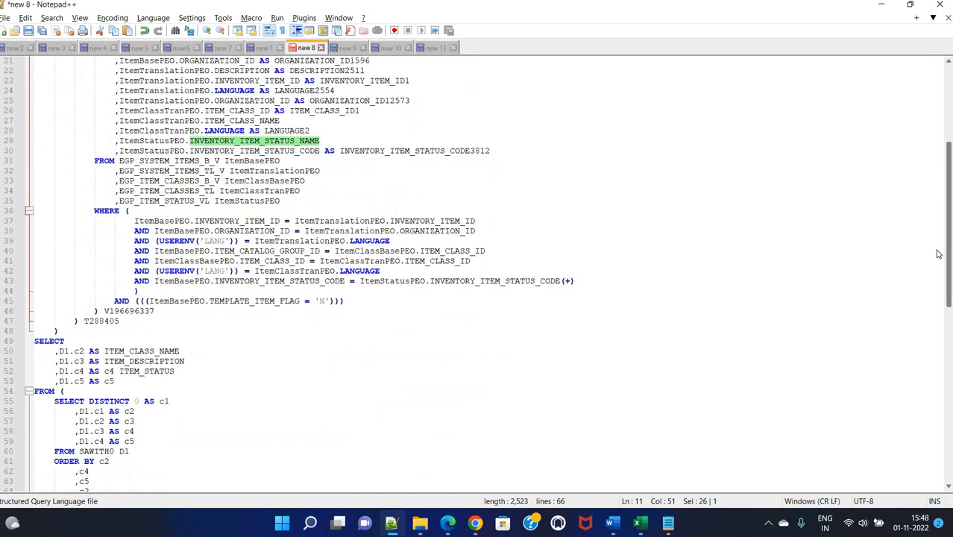
{"action": "scroll", "scroll_direction": "up", "scroll_amount": 3}
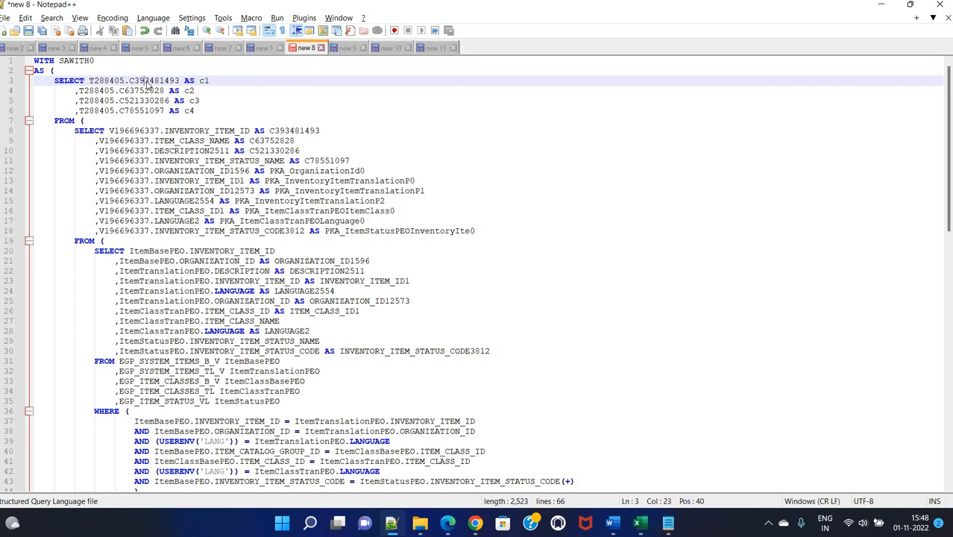
Step: Add D1.c1 aliased INVENTORY_ITEM_ID as the first outer column
{"action": "double_click", "coordinate": [153, 80]}
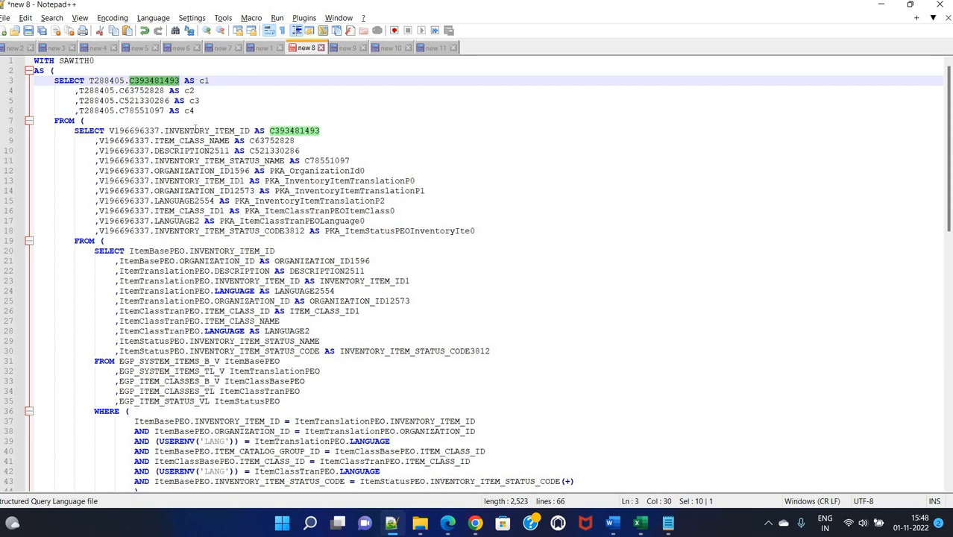
{"action": "double_click", "coordinate": [206, 130]}
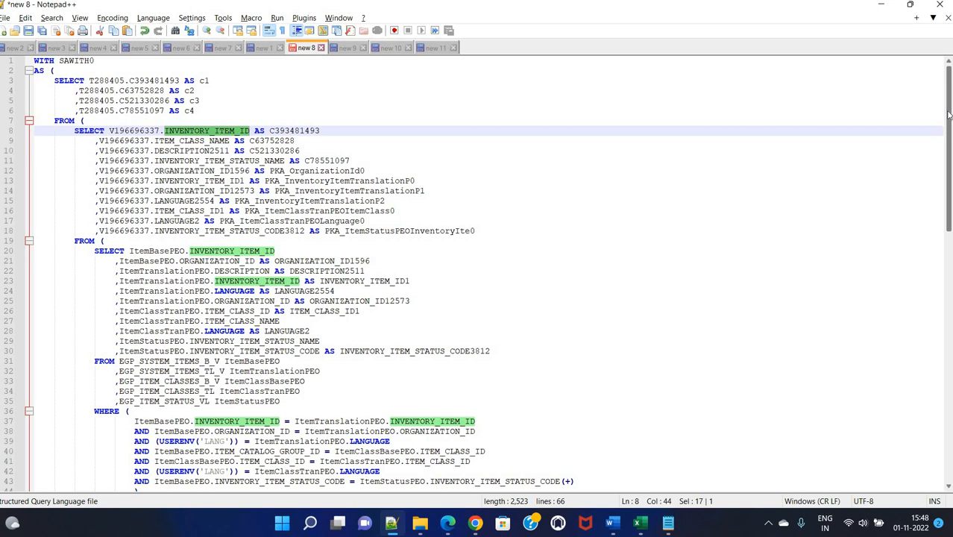
{"action": "scroll", "scroll_direction": "down", "scroll_amount": 3}
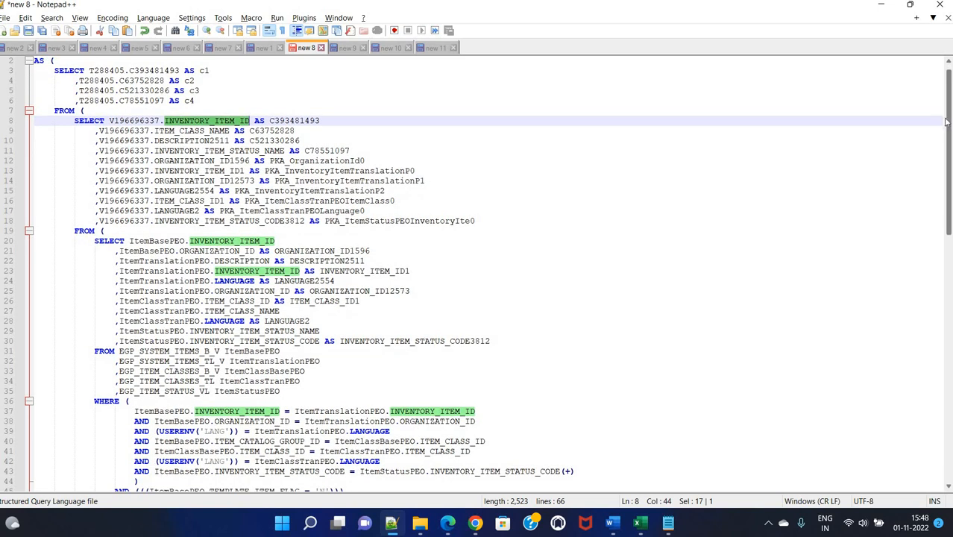
{"action": "scroll", "scroll_direction": "down", "scroll_amount": 3}
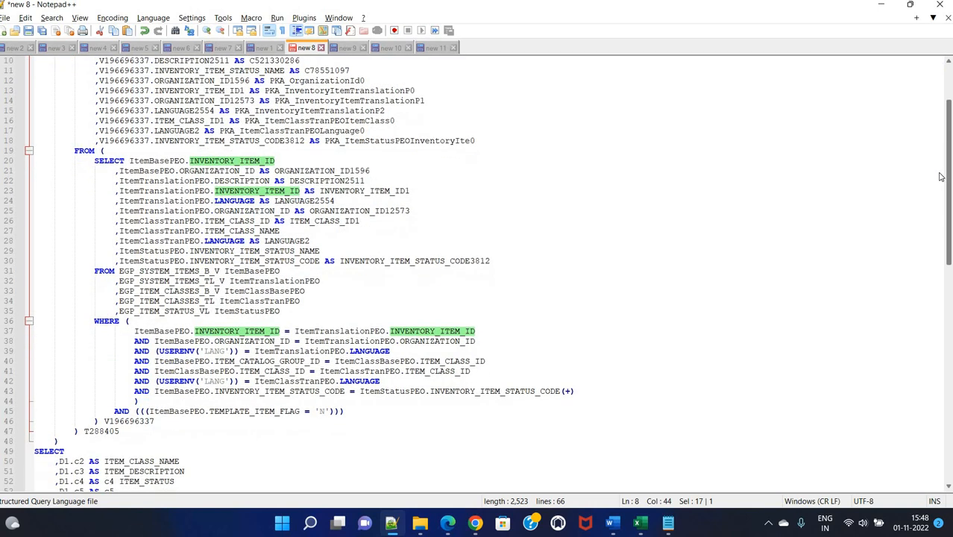
{"action": "scroll", "scroll_direction": "down", "scroll_amount": 3}
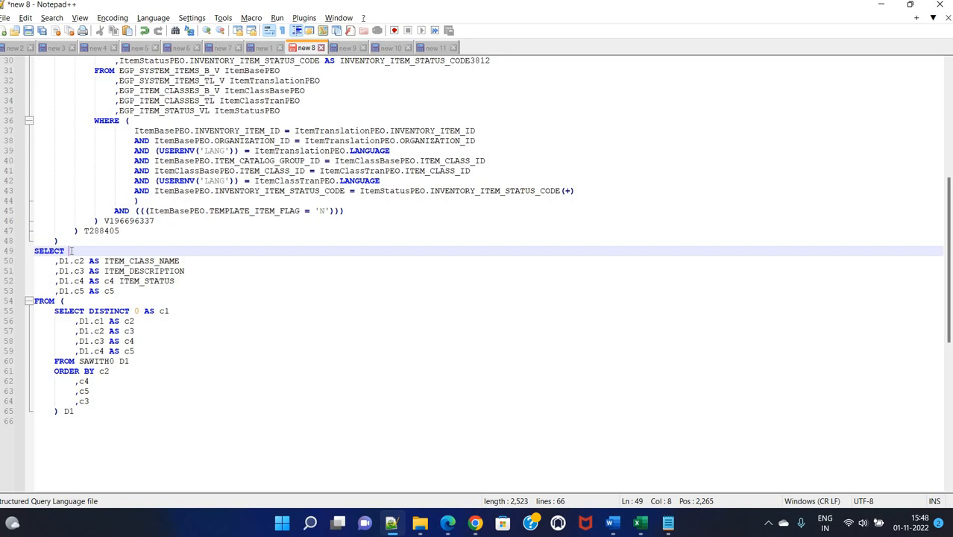
{"action": "type", "text": "D1."}
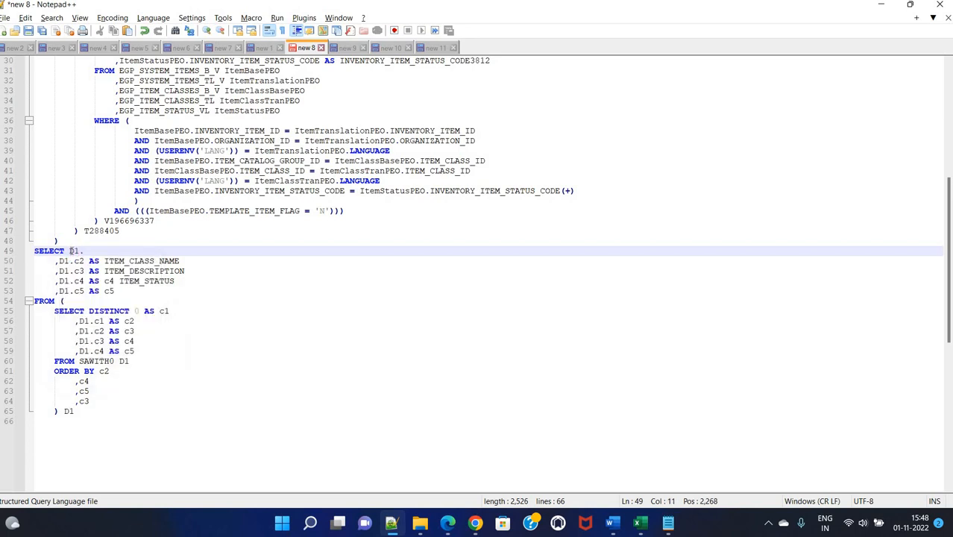
{"action": "type", "text": "c"}
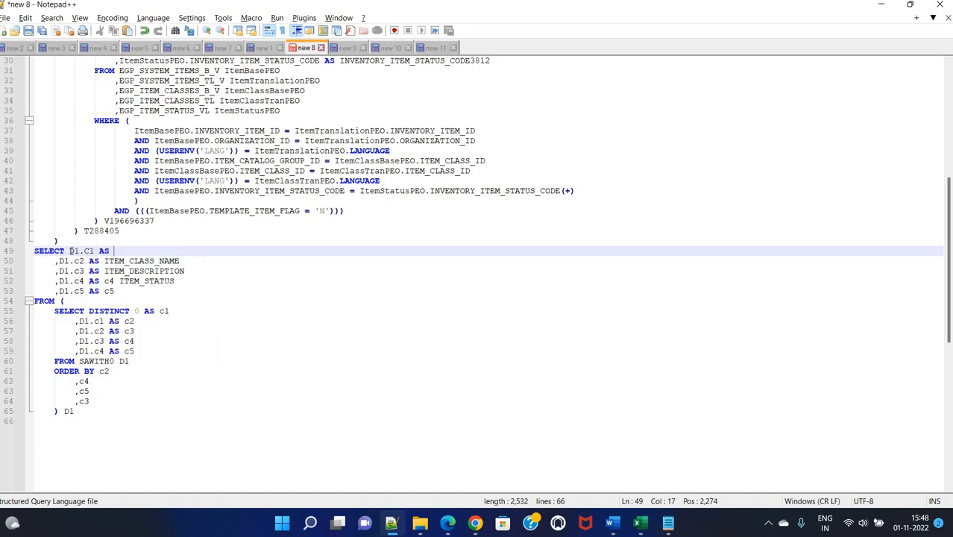
{"action": "type", "text": "INVENTORY_ITEM_ID,"}
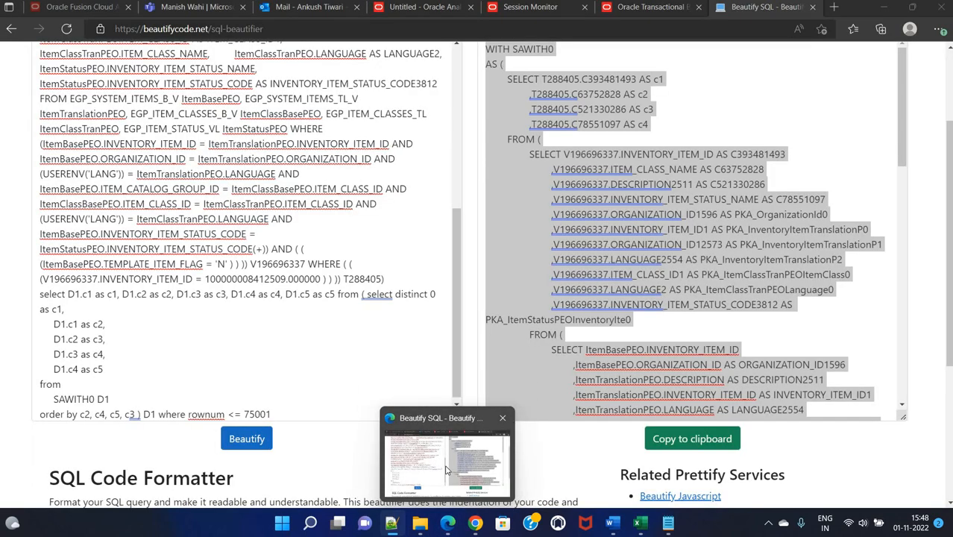
Step: Create a new data model with a SQL query data set named OTBI_TO_BIP
{"action": "left_click", "coordinate": [649, 7]}
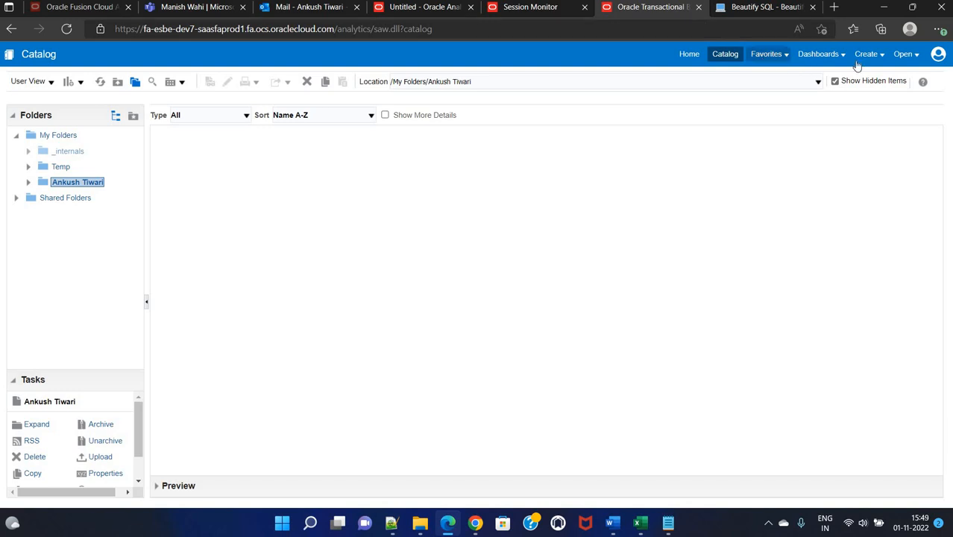
{"action": "left_click", "coordinate": [865, 53]}
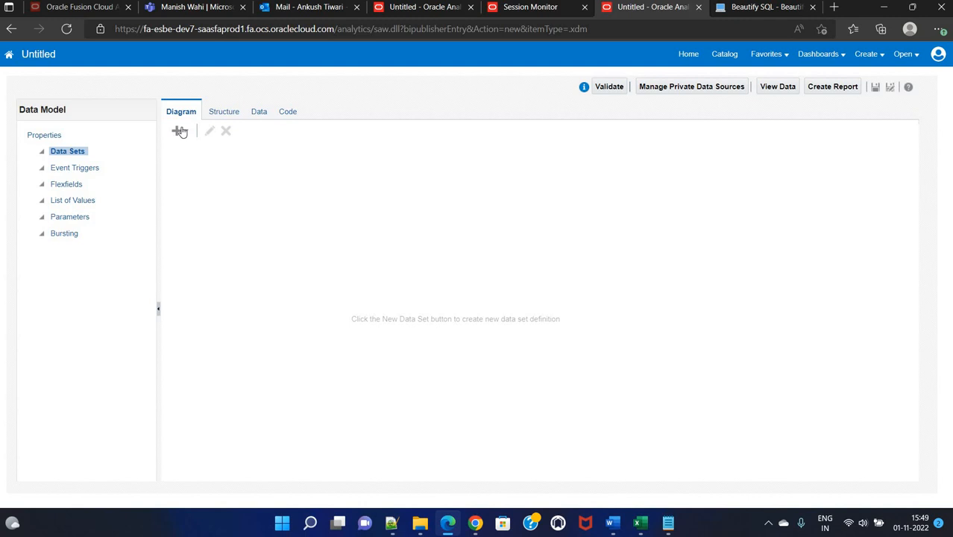
{"action": "left_click", "coordinate": [179, 130]}
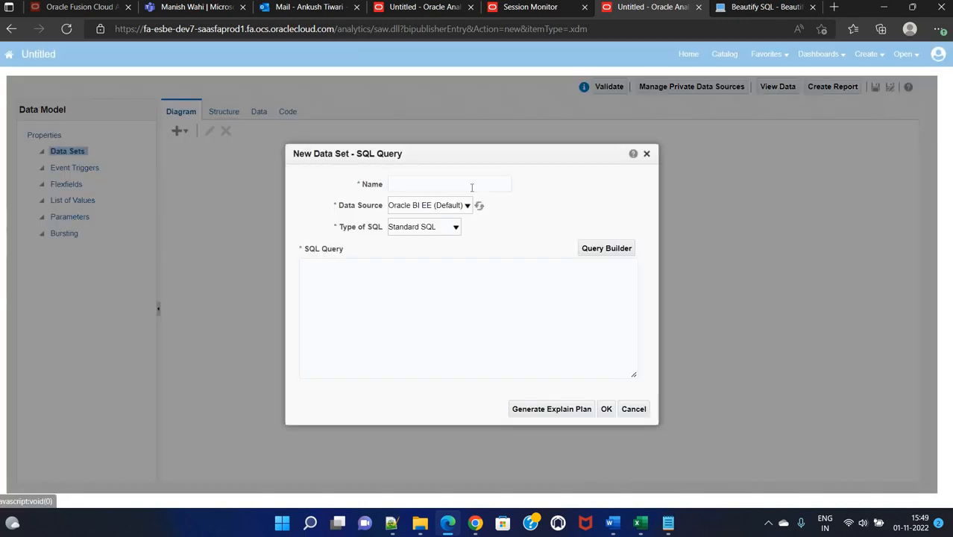
{"action": "left_click", "coordinate": [448, 184]}
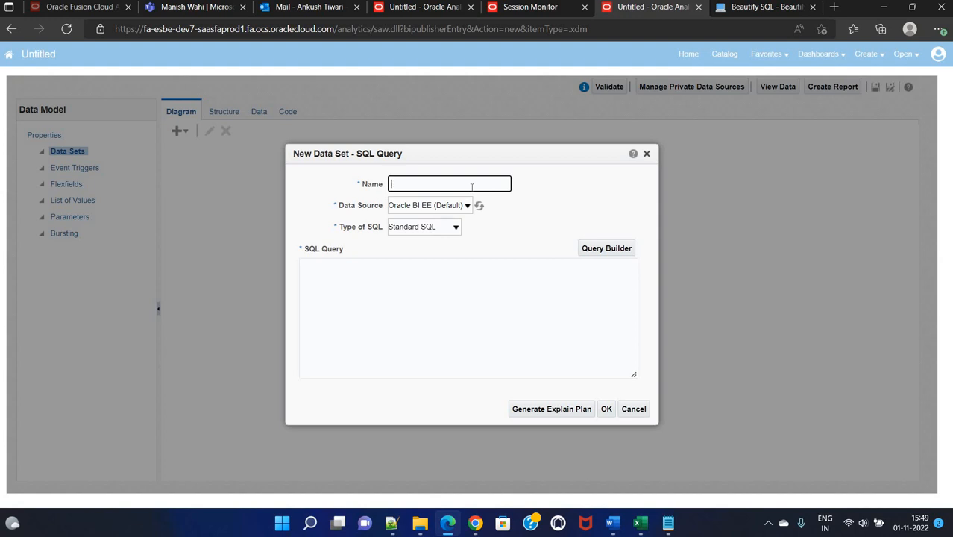
{"action": "type", "text": "OTBI_TO_BIP"}
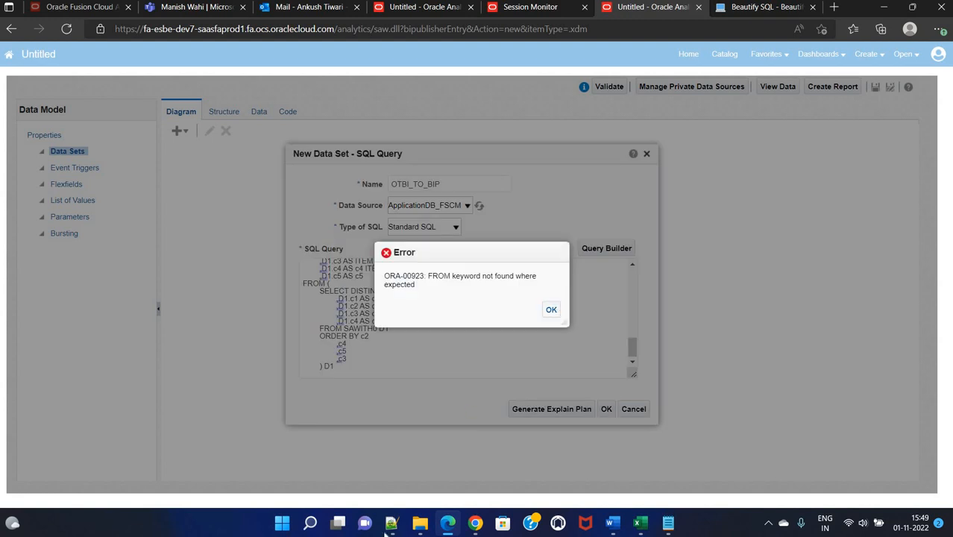
Step: Switch to Notepad++ to review the SQL behind the ORA-00923 error
{"action": "left_click", "coordinate": [391, 521]}
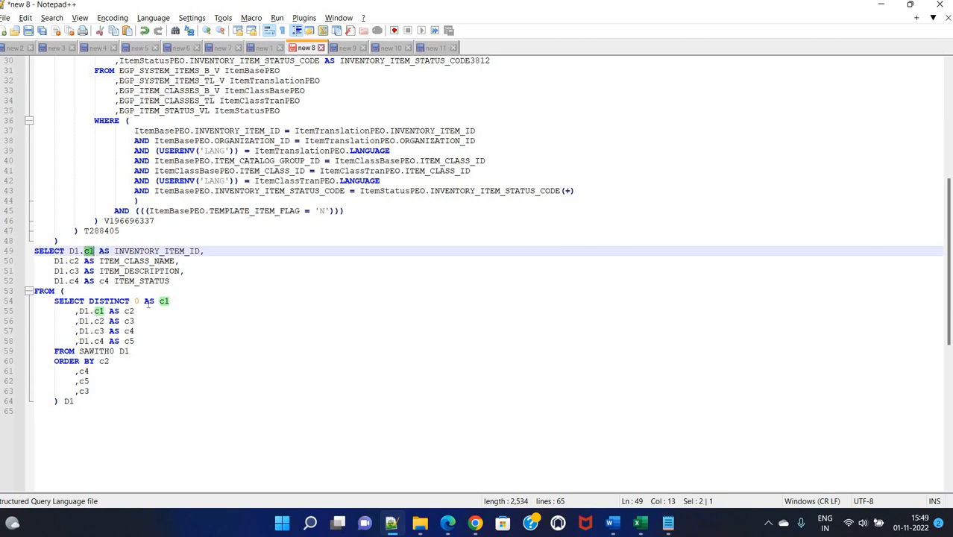
{"action": "mouse_move", "coordinate": [919, 306]}
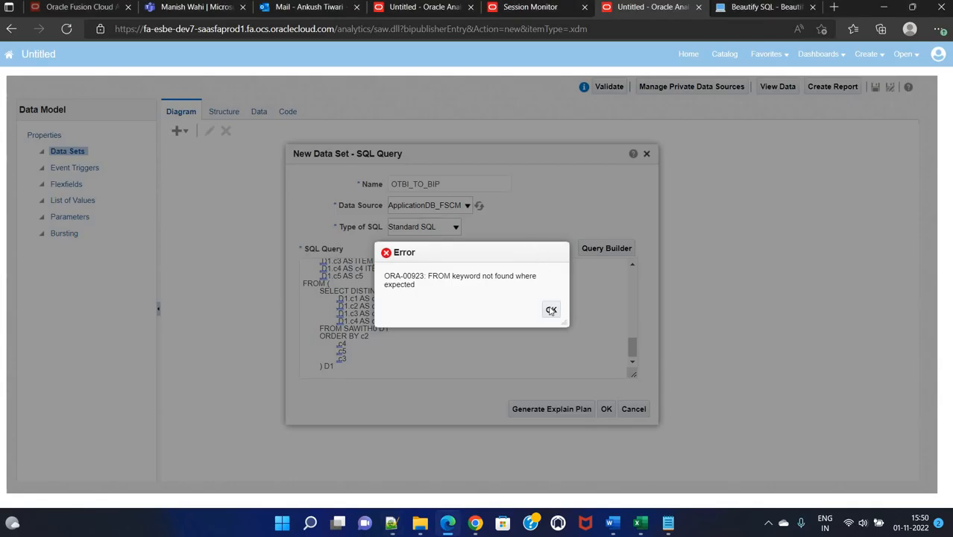
{"action": "left_click", "coordinate": [550, 310]}
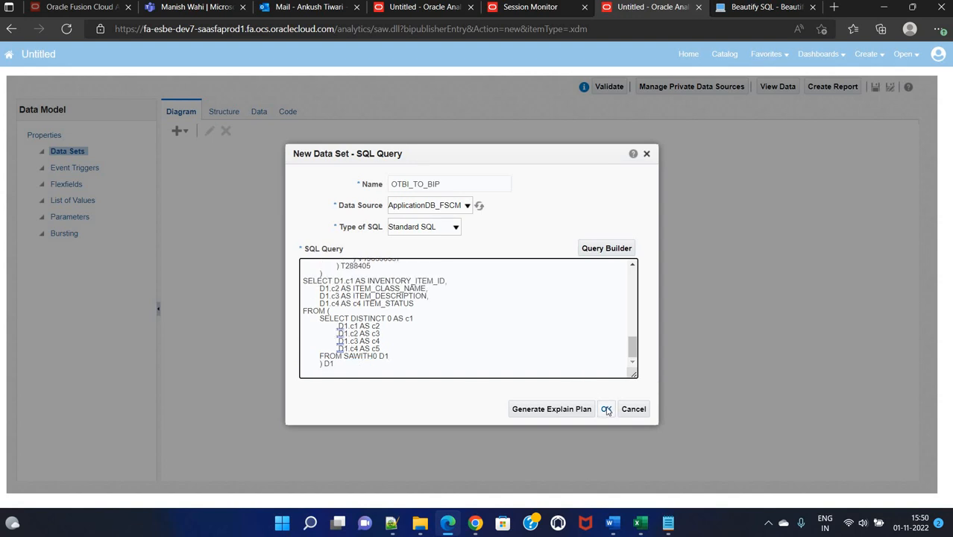
{"action": "left_click", "coordinate": [606, 409]}
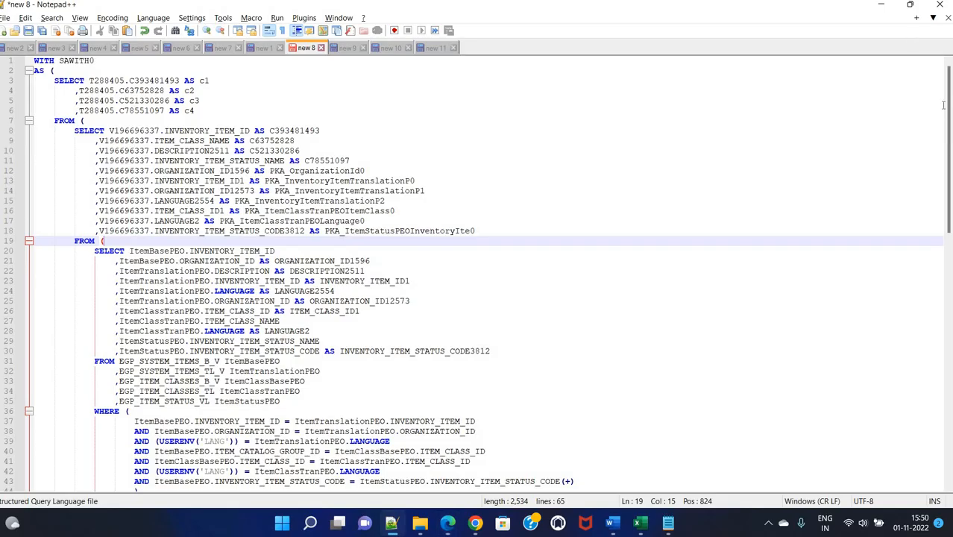
Step: Rename the c2 and c4 aliases to ITEM_CLASS_NAME and ITEM_STATUS
{"action": "scroll", "scroll_direction": "down", "scroll_amount": 3}
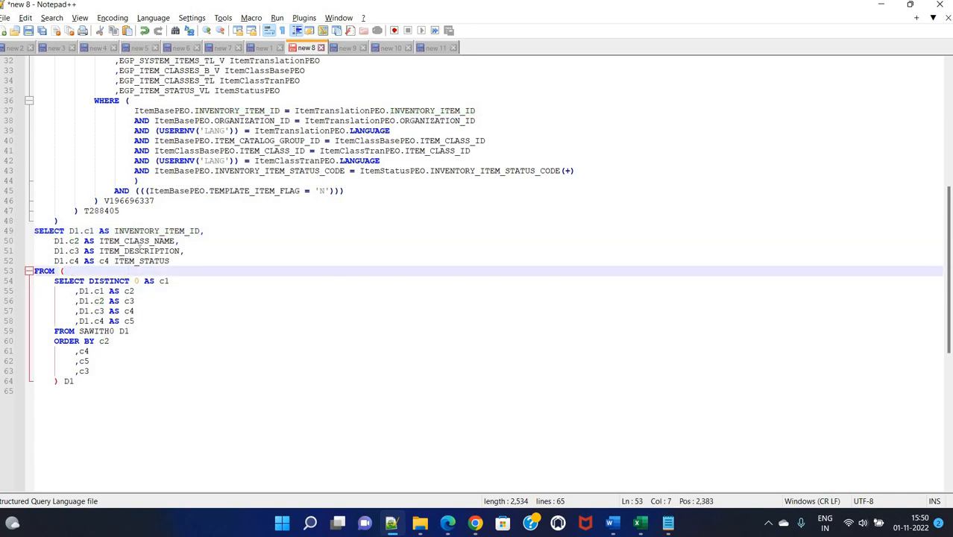
{"action": "double_click", "coordinate": [138, 240]}
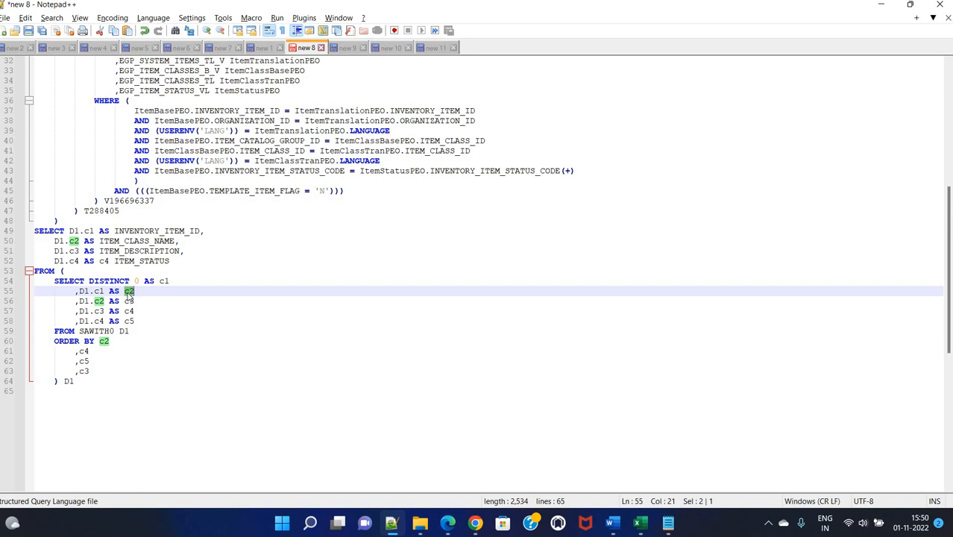
{"action": "type", "text": "ITEM_CLASS_NAME"}
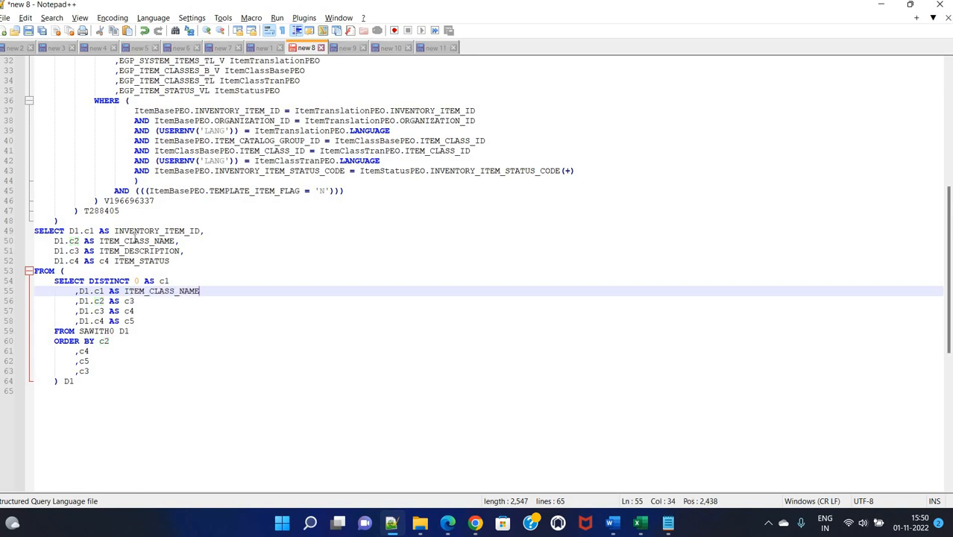
{"action": "double_click", "coordinate": [140, 250]}
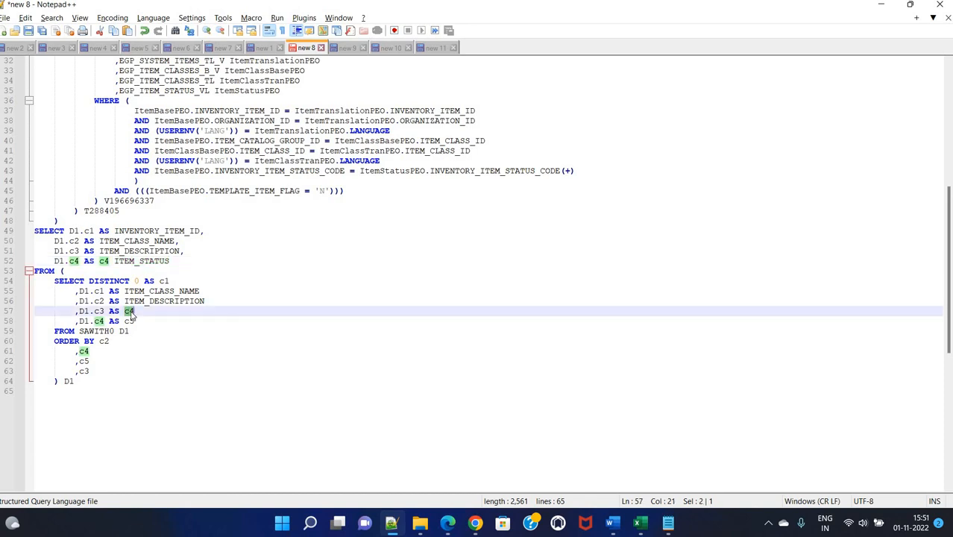
{"action": "type", "text": "ITEM_STATUS"}
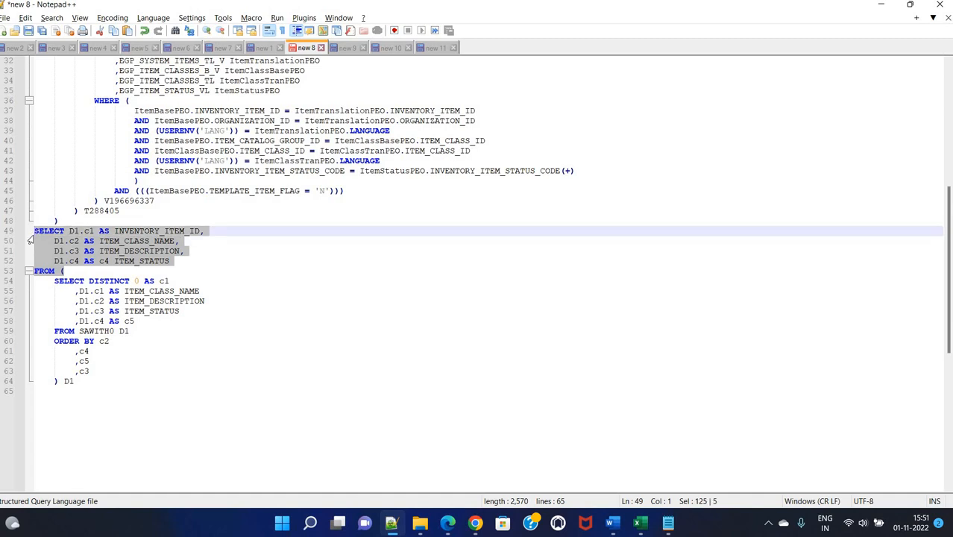
Step: Delete the outer SELECT, ORDER BY, ') D1' and the unused c5 line
{"action": "key", "text": "Delete"}
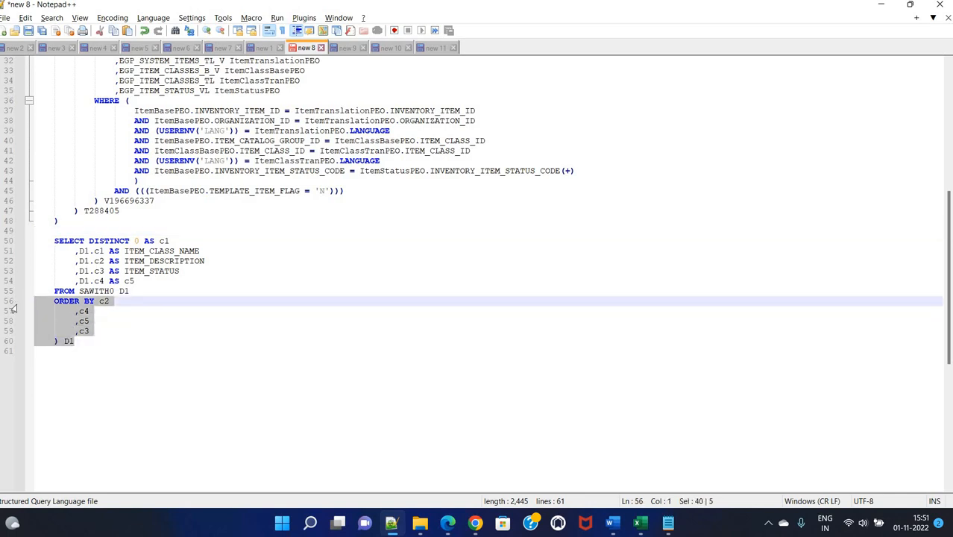
{"action": "key", "text": "Delete"}
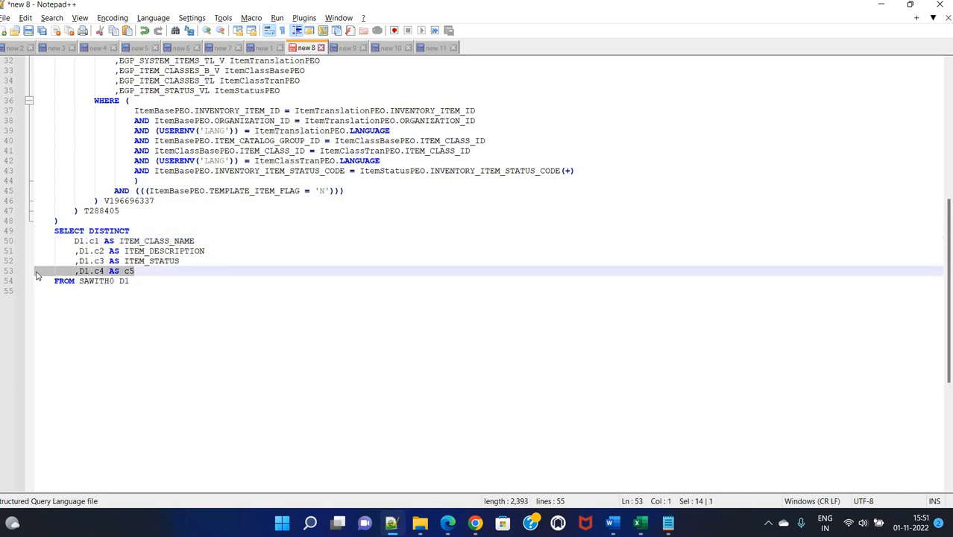
{"action": "key", "text": "Delete"}
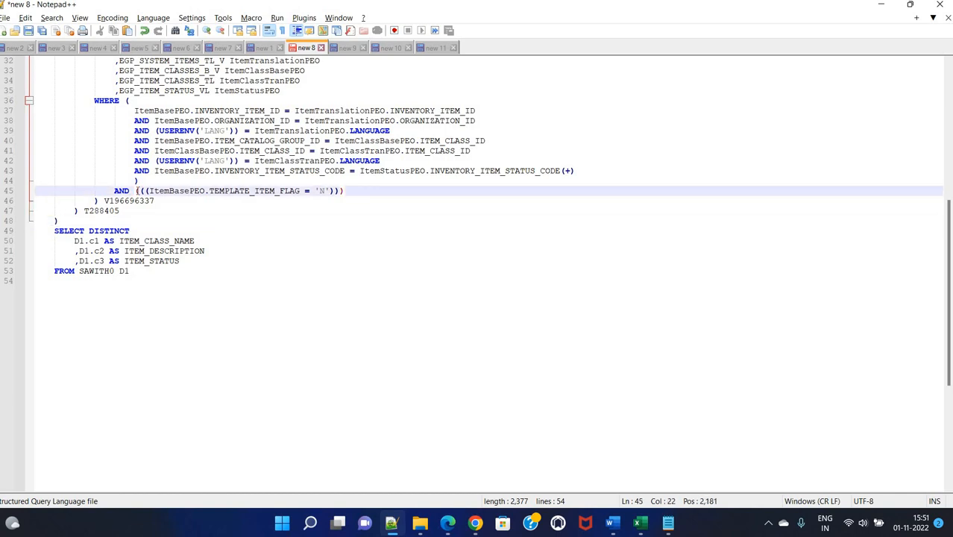
{"action": "left_click", "coordinate": [182, 230]}
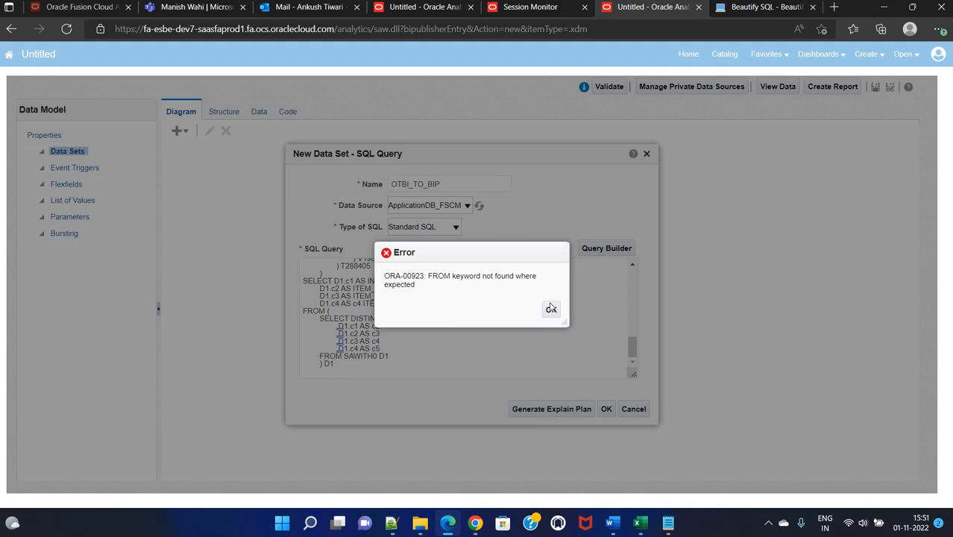
Step: Dismiss the error, accept the revised SQL data set, and open the Data preview
{"action": "left_click", "coordinate": [550, 308]}
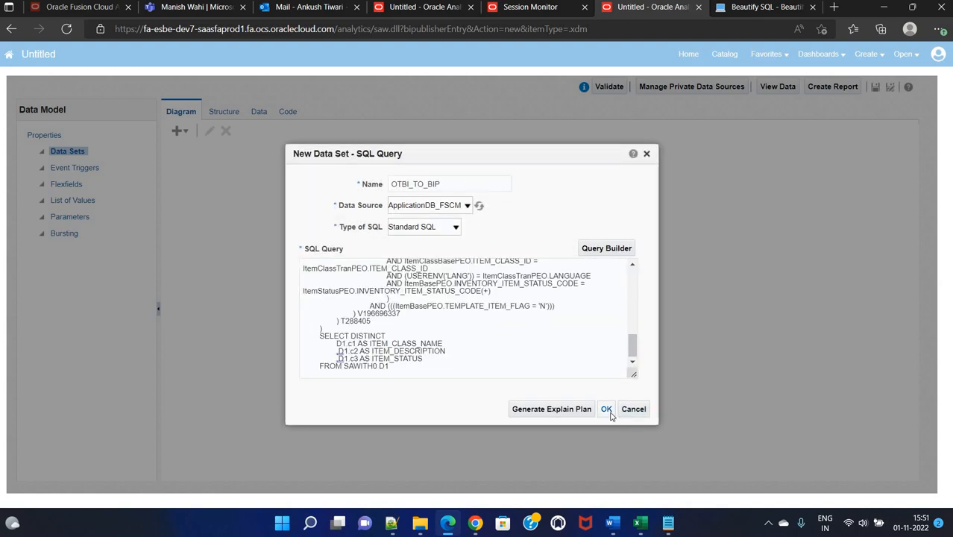
{"action": "left_click", "coordinate": [606, 409]}
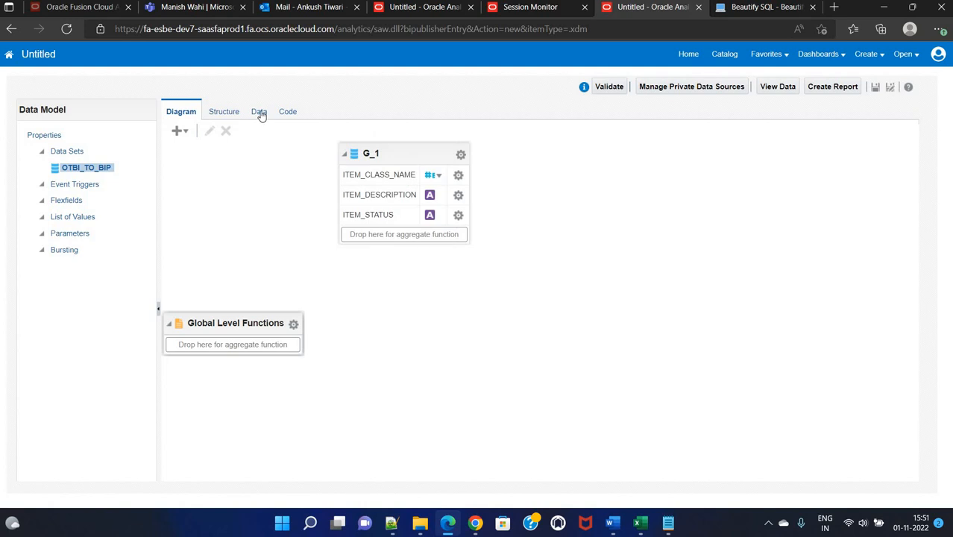
{"action": "left_click", "coordinate": [256, 111]}
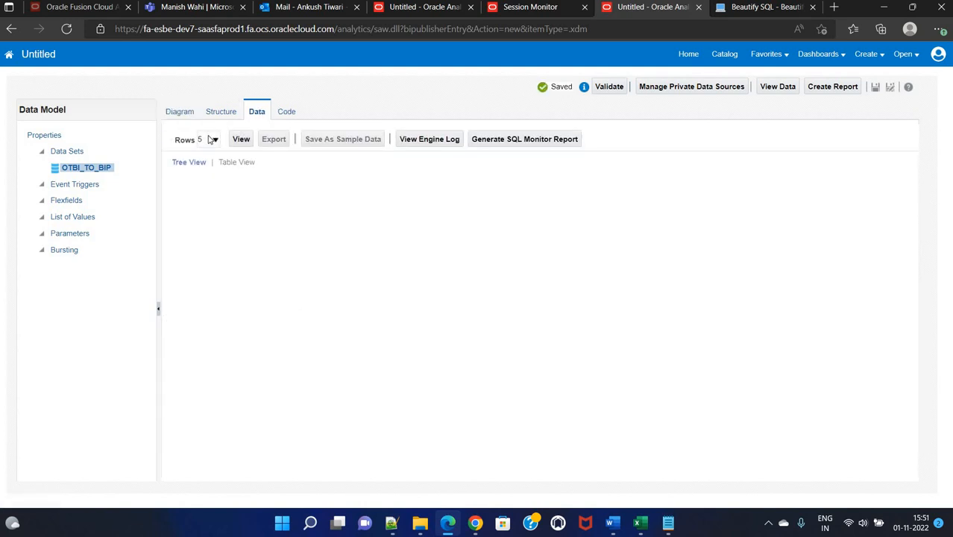
Step: Request a 200-row data preview, then switch to Notepad++ while it processes
{"action": "left_click", "coordinate": [215, 139]}
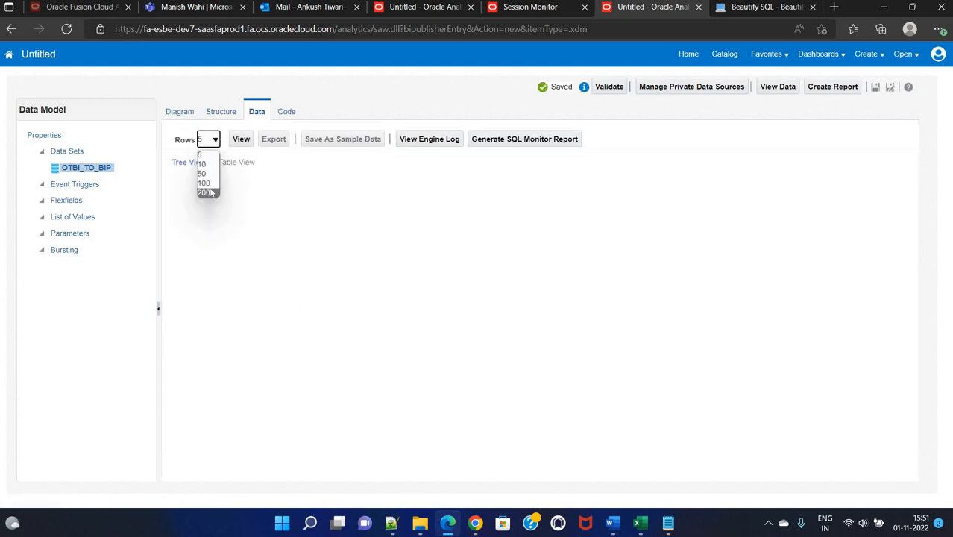
{"action": "left_click", "coordinate": [205, 192]}
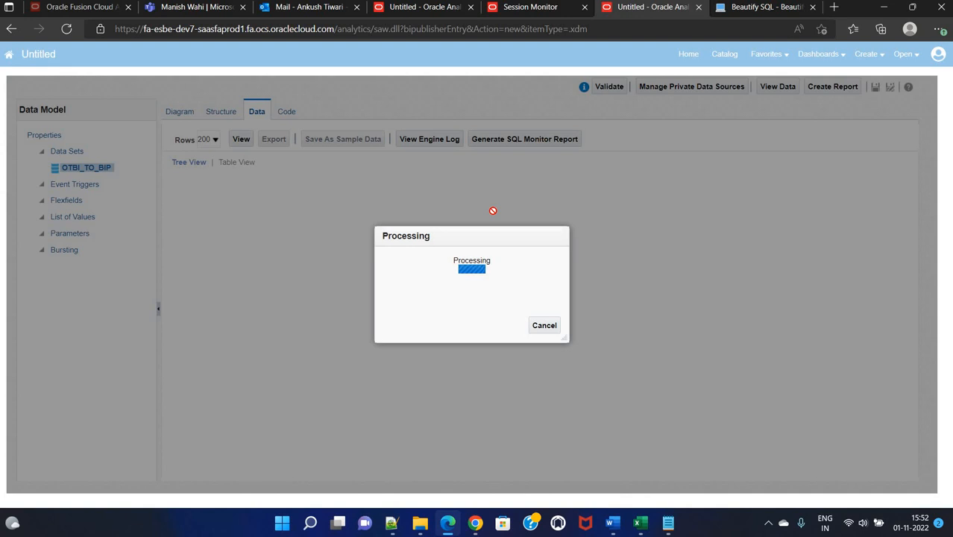
{"action": "mouse_move", "coordinate": [87, 83]}
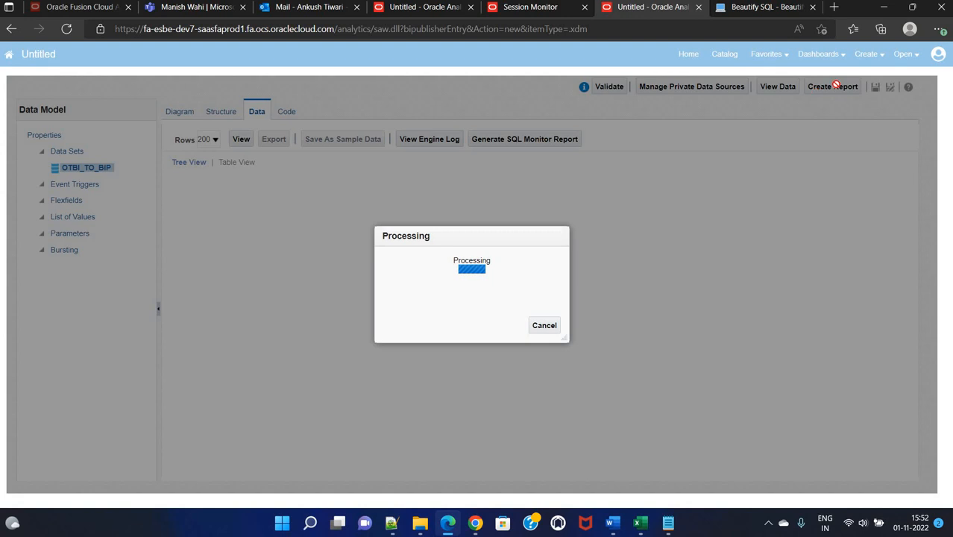
{"action": "mouse_move", "coordinate": [861, 69]}
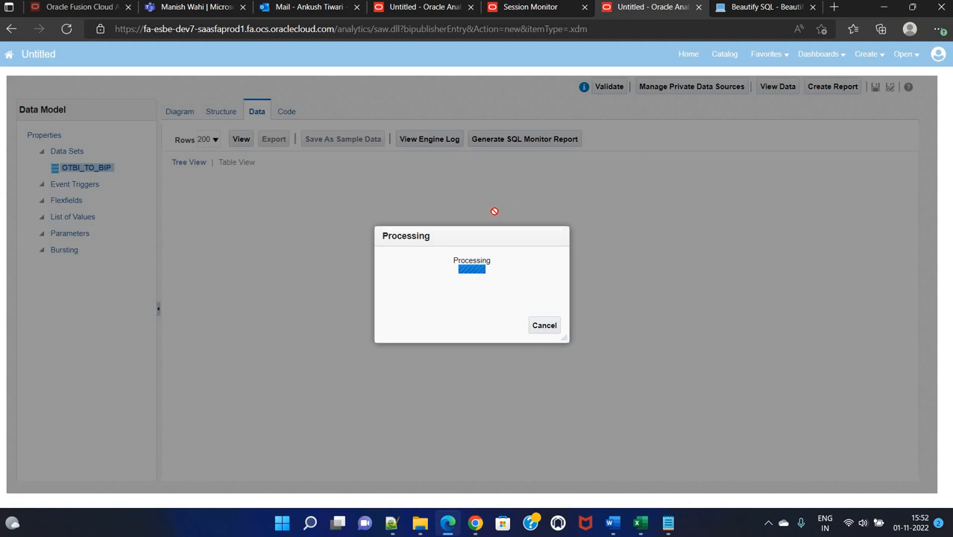
{"action": "mouse_move", "coordinate": [503, 231]}
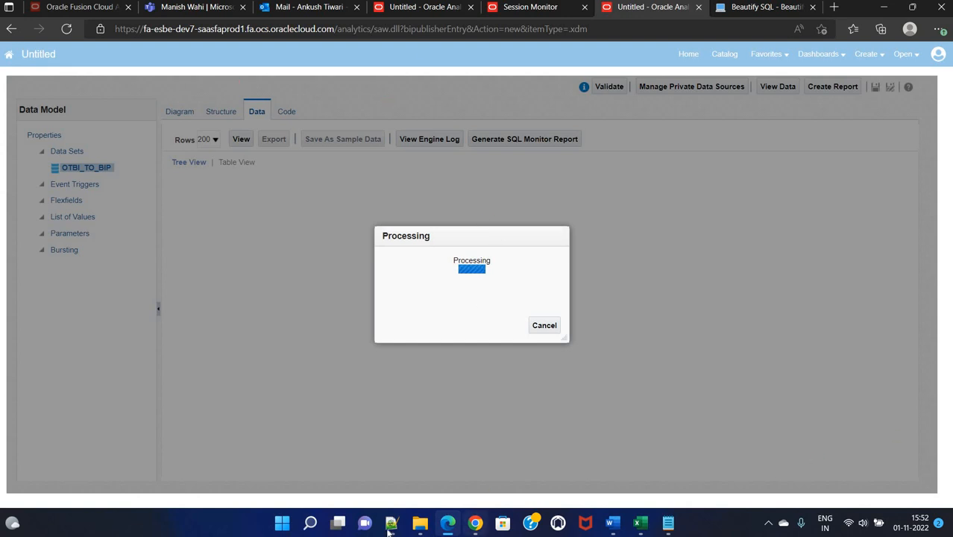
{"action": "left_click", "coordinate": [390, 522]}
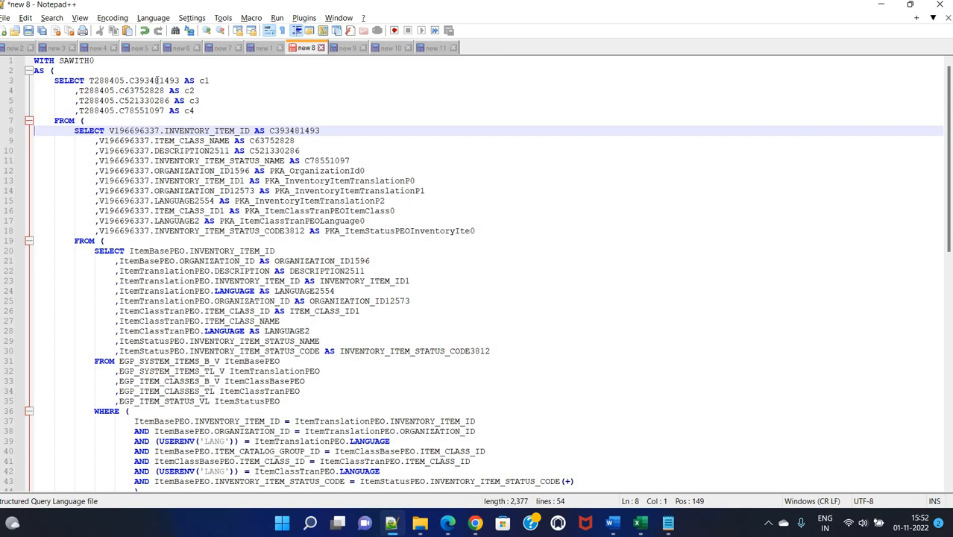
{"action": "double_click", "coordinate": [294, 131]}
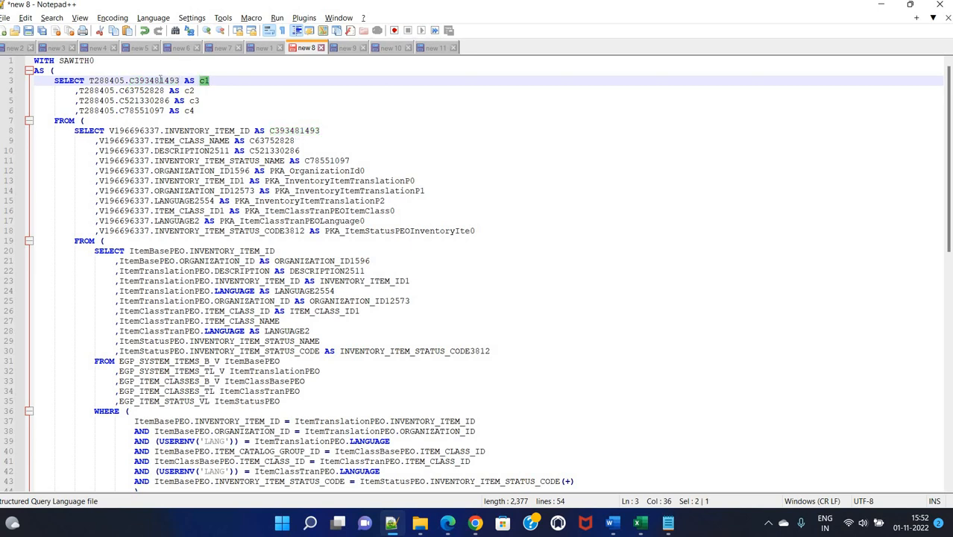
{"action": "double_click", "coordinate": [151, 81]}
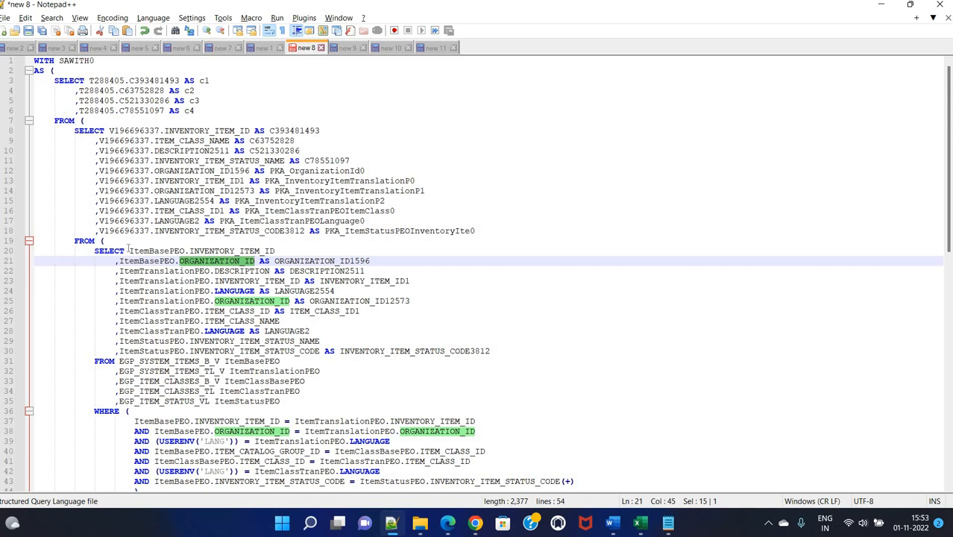
{"action": "mouse_move", "coordinate": [213, 254]}
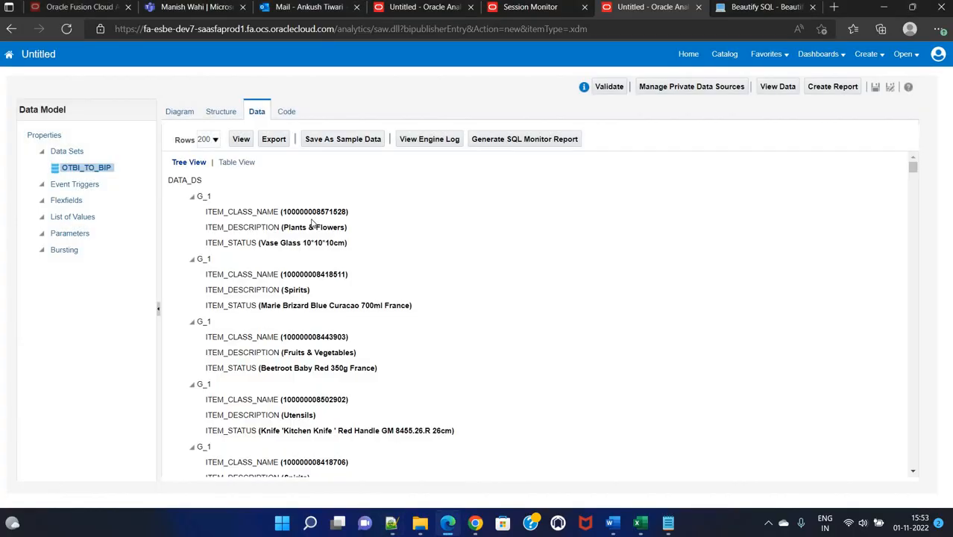
{"action": "mouse_move", "coordinate": [239, 184]}
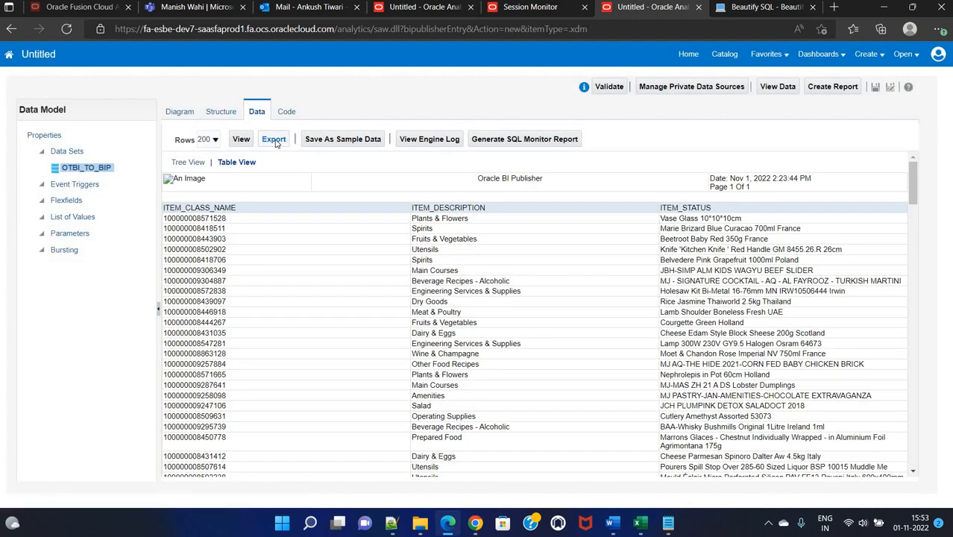
Step: Export the previewed item class, description and status rows
{"action": "left_click", "coordinate": [879, 29]}
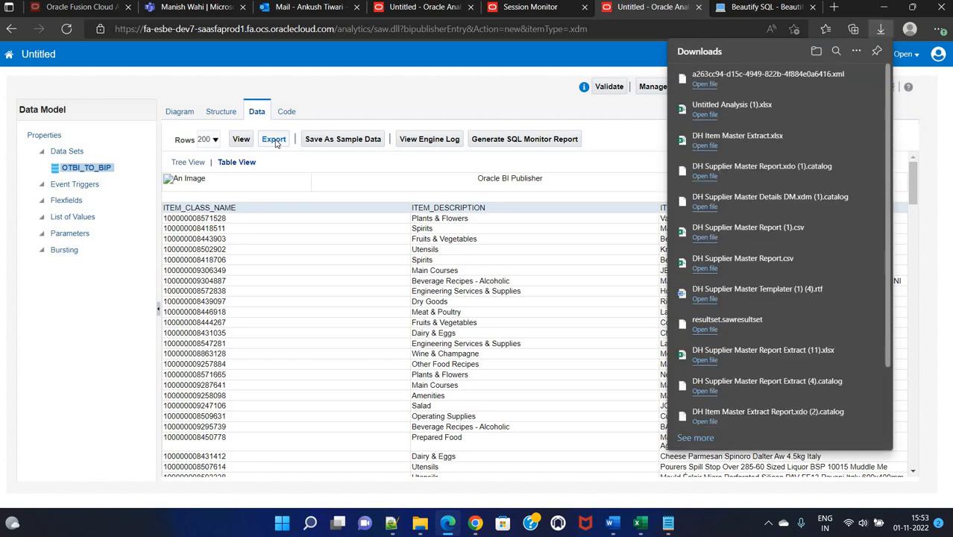